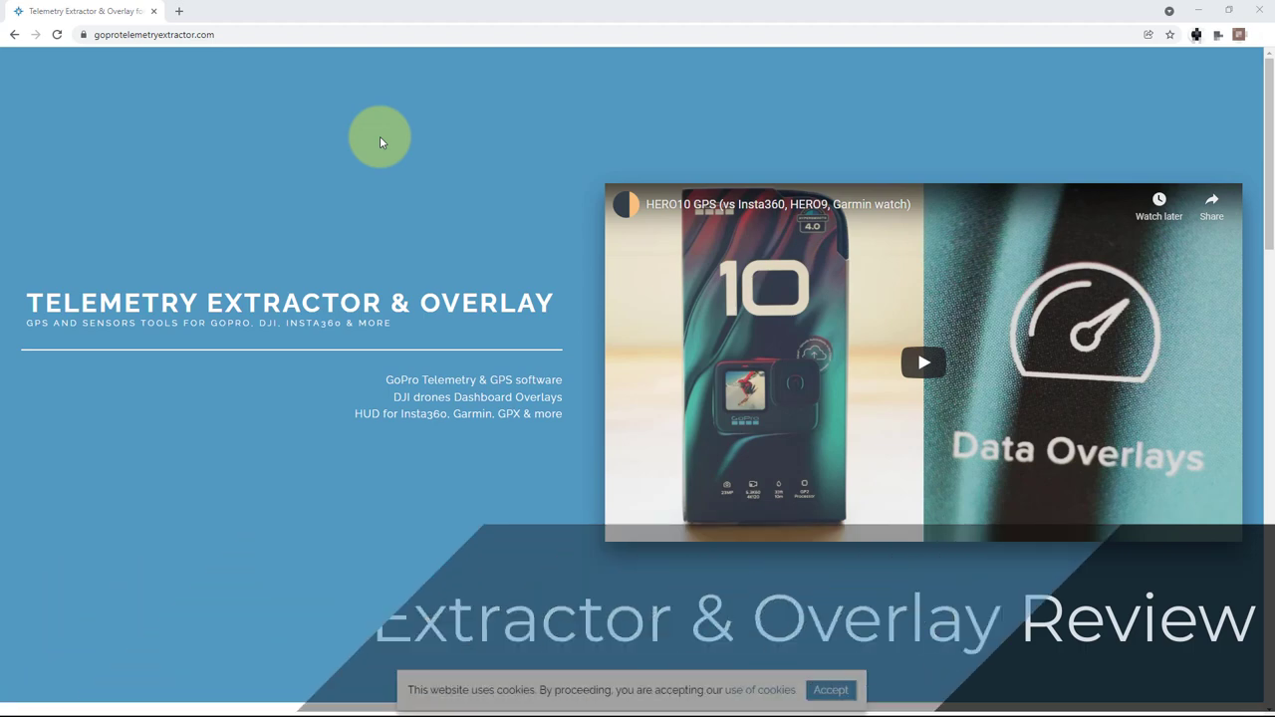
Switch to the Project section to show settings for VID_20211122_103855_00_029.
scroll("down", 3)
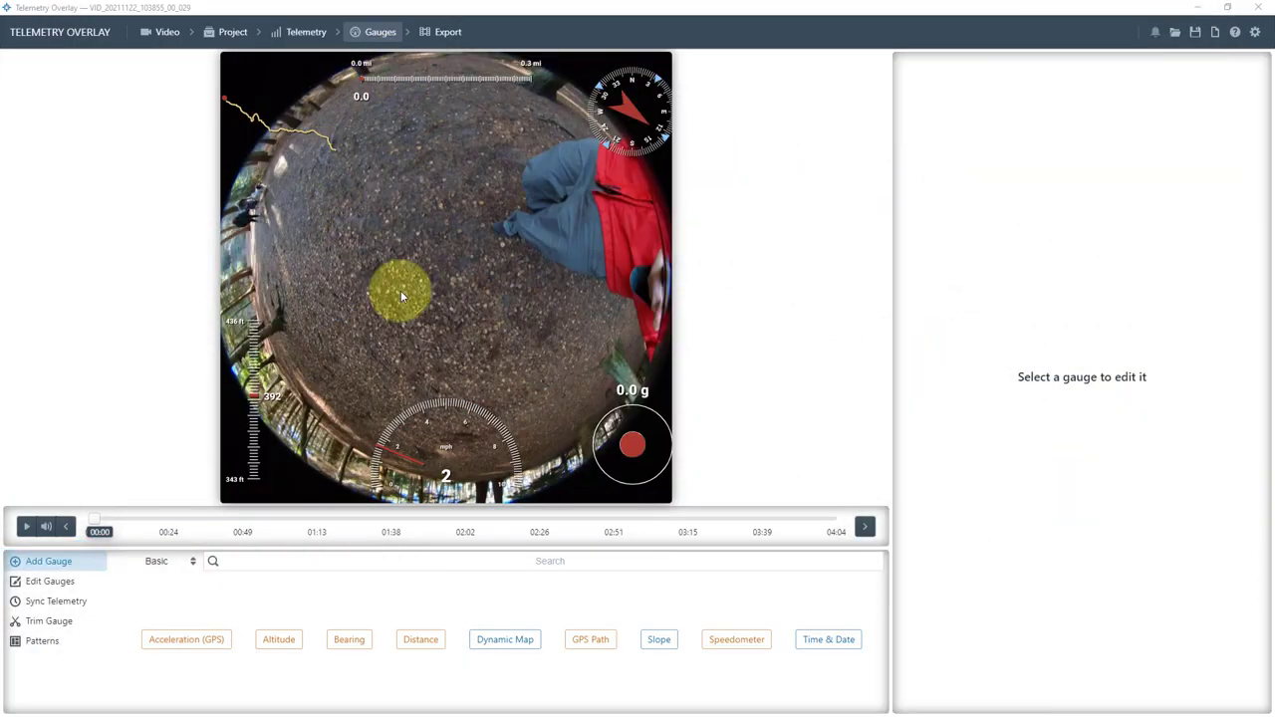
left_click_drag(403, 295, 363, 239)
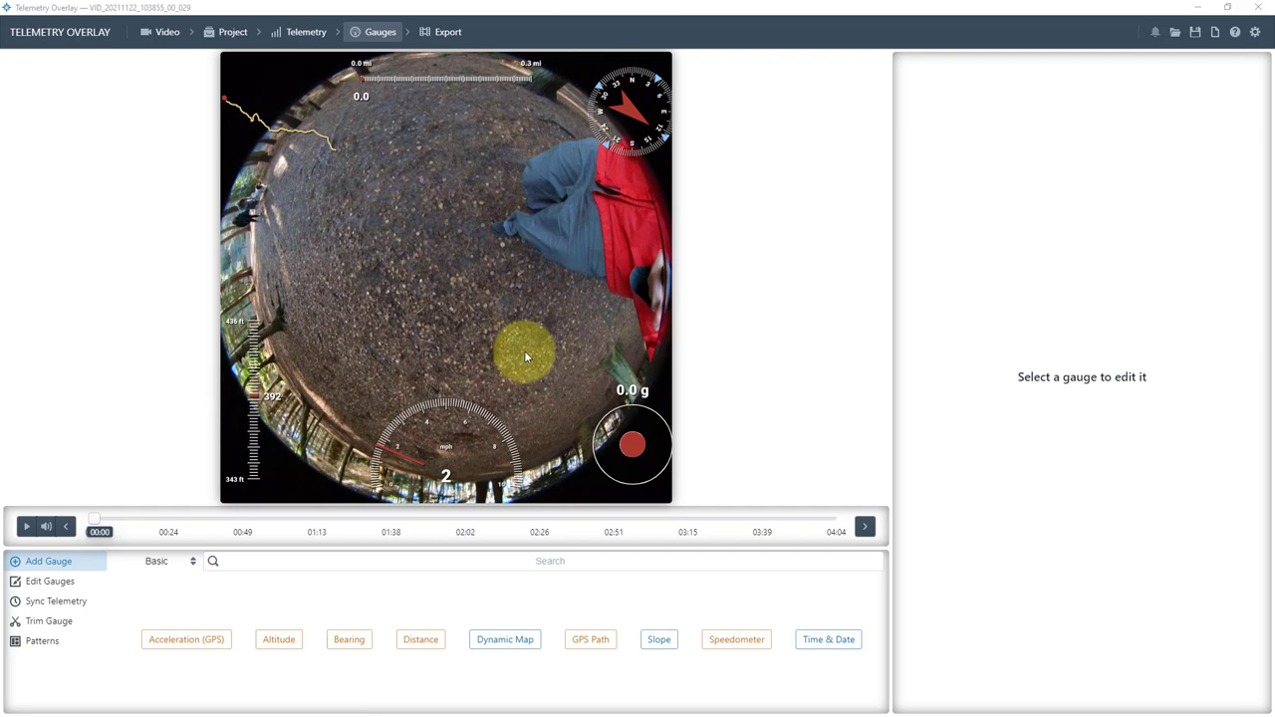
left_click(231, 32)
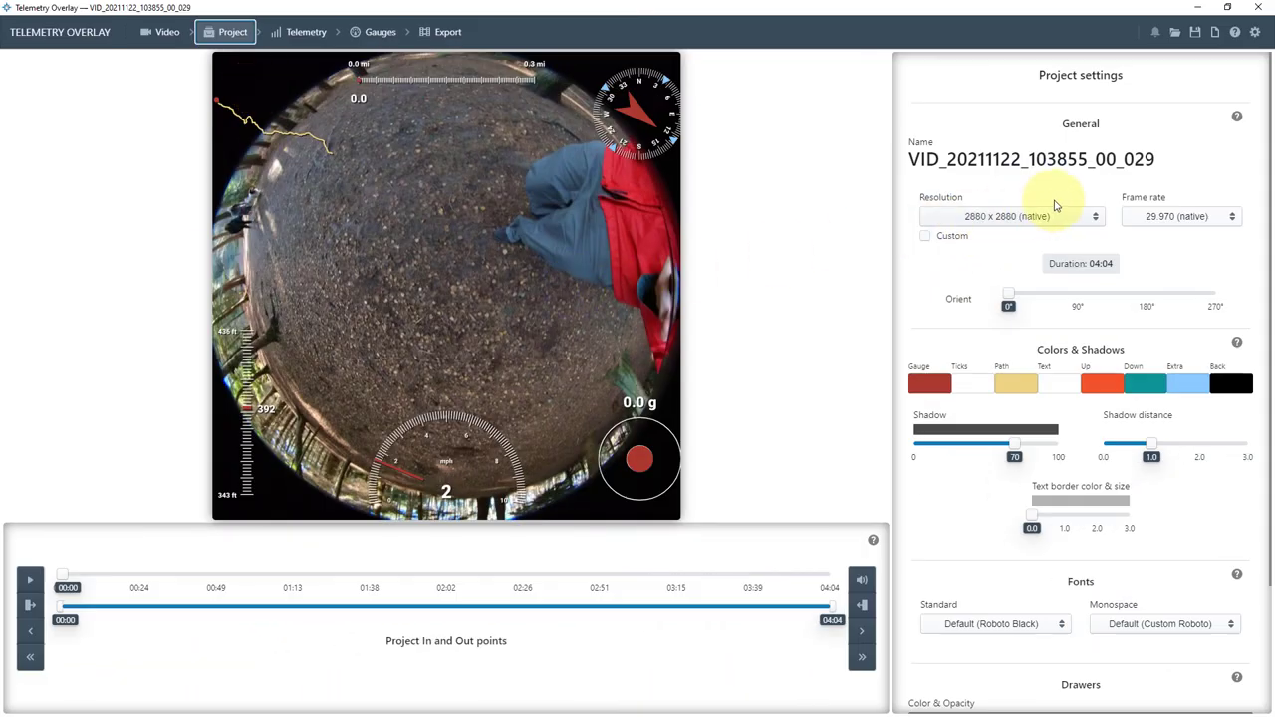
Set project resolution to 1440 x 1440 and keep the native 29.970 frame rate.
left_click(1008, 215)
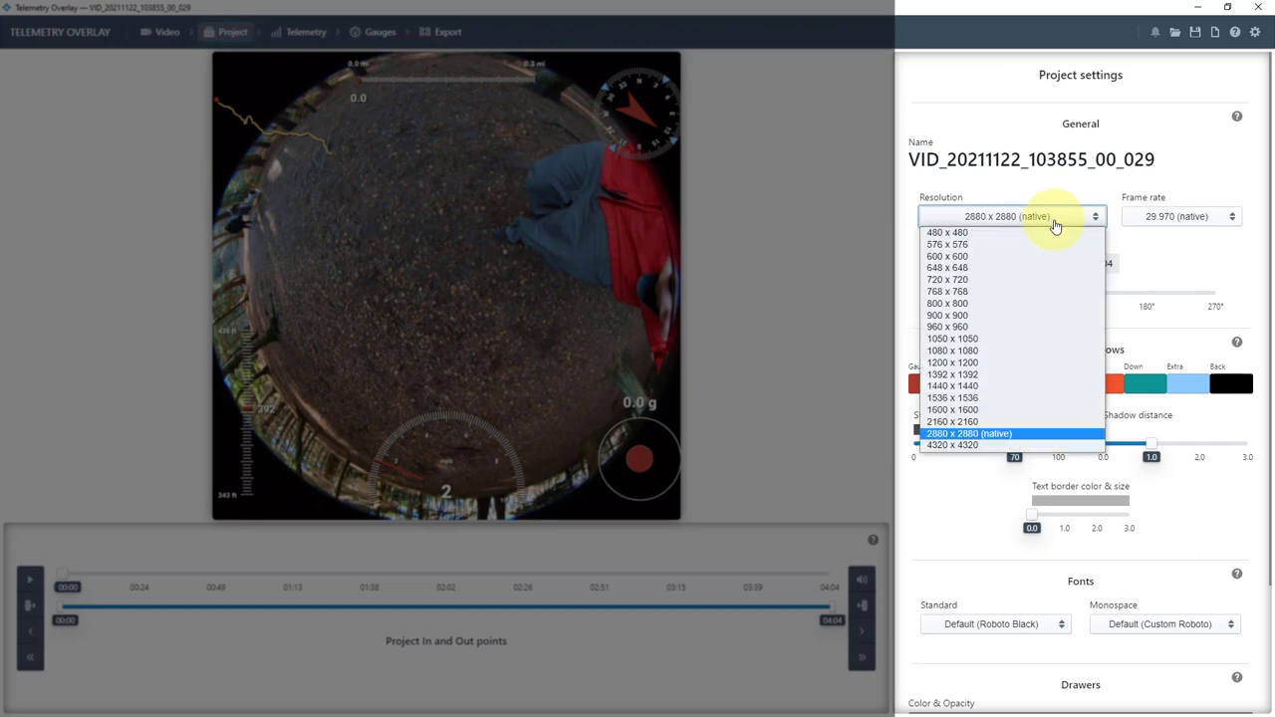
mouse_move(1002, 397)
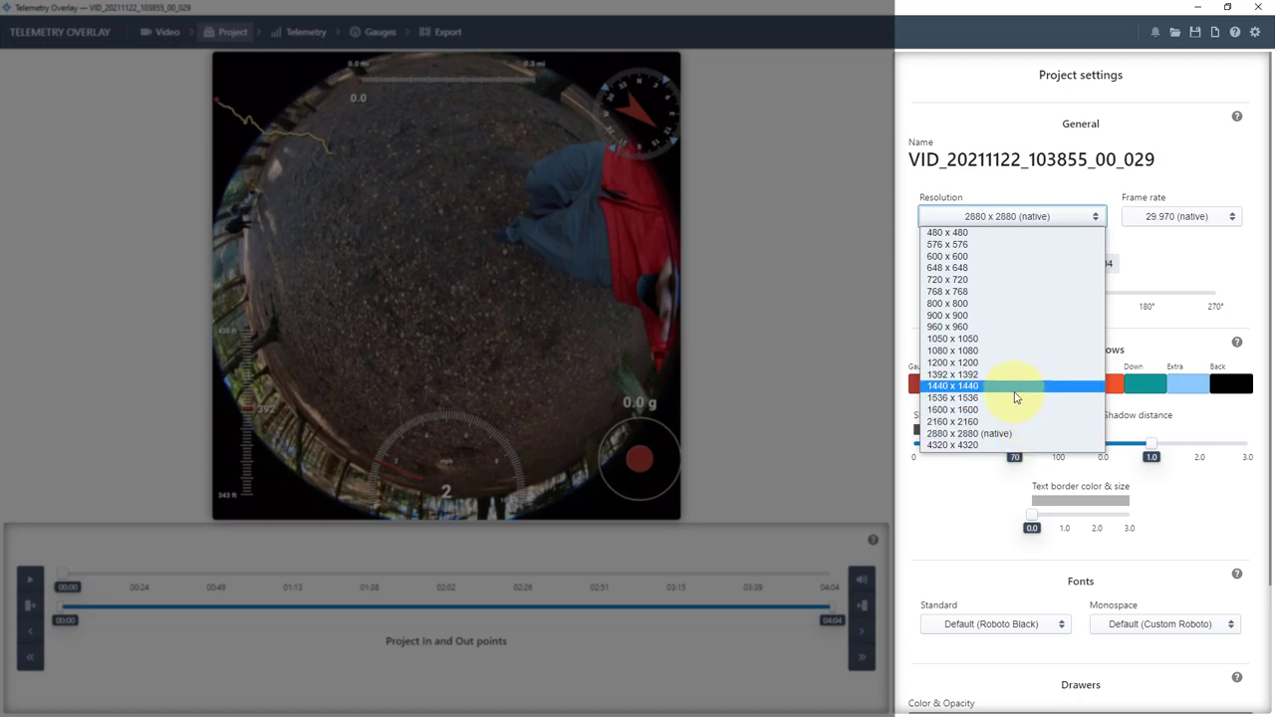
mouse_move(1016, 388)
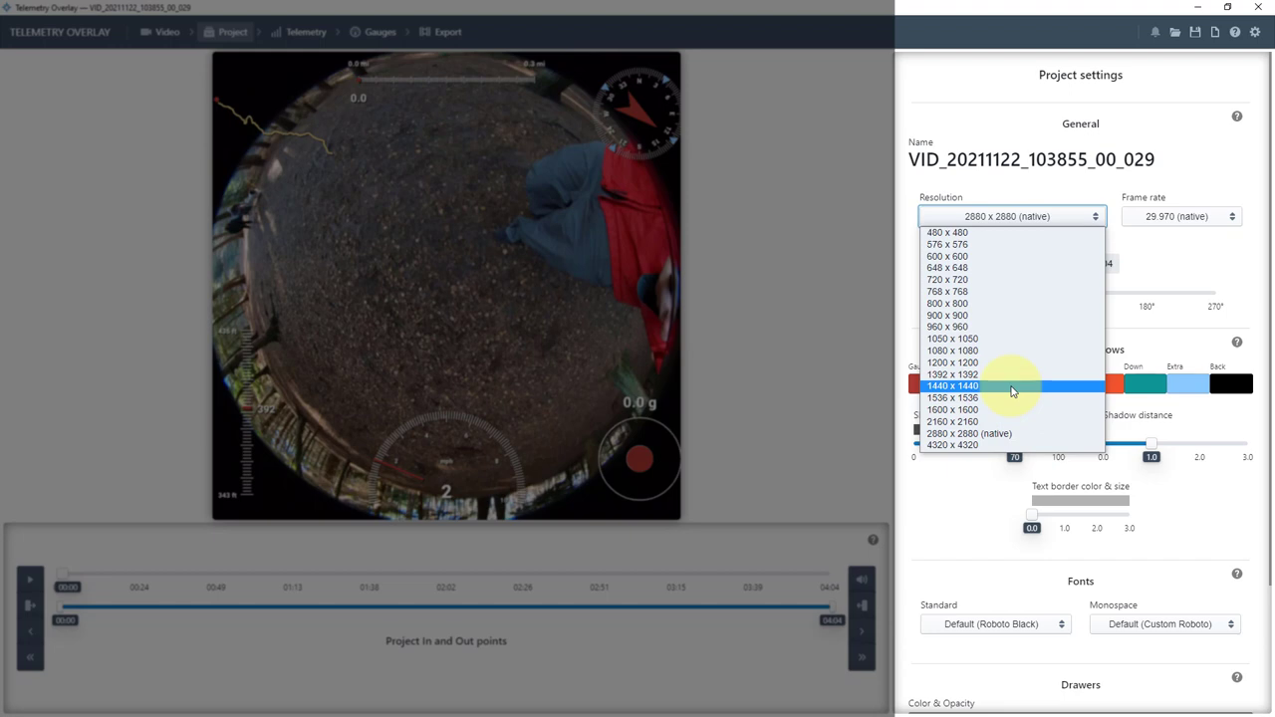
left_click(1180, 215)
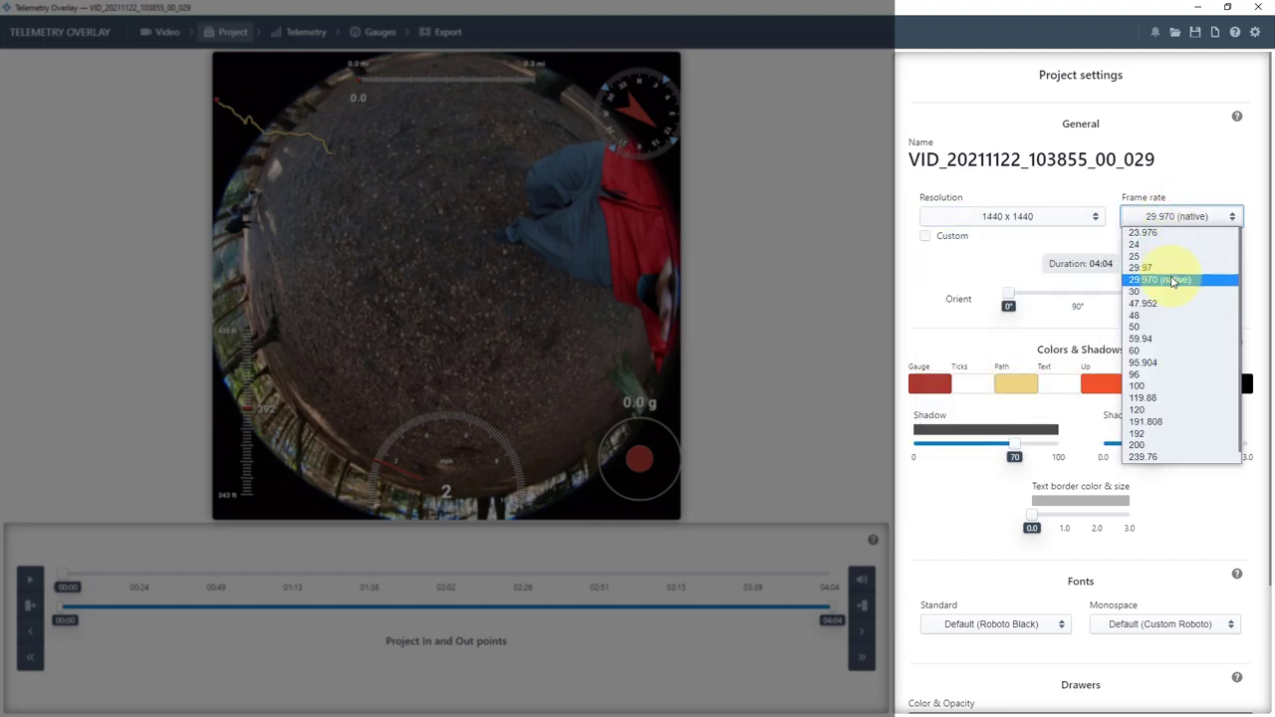
left_click(1175, 279)
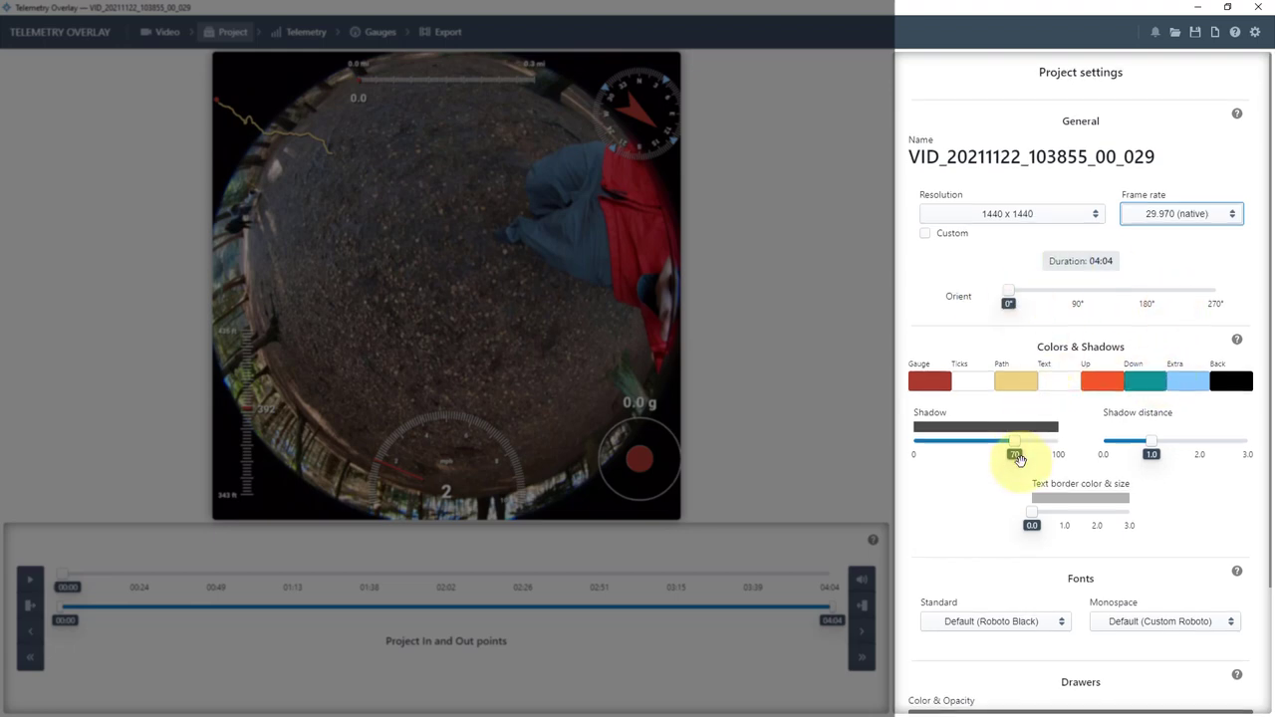
scroll("down", 3)
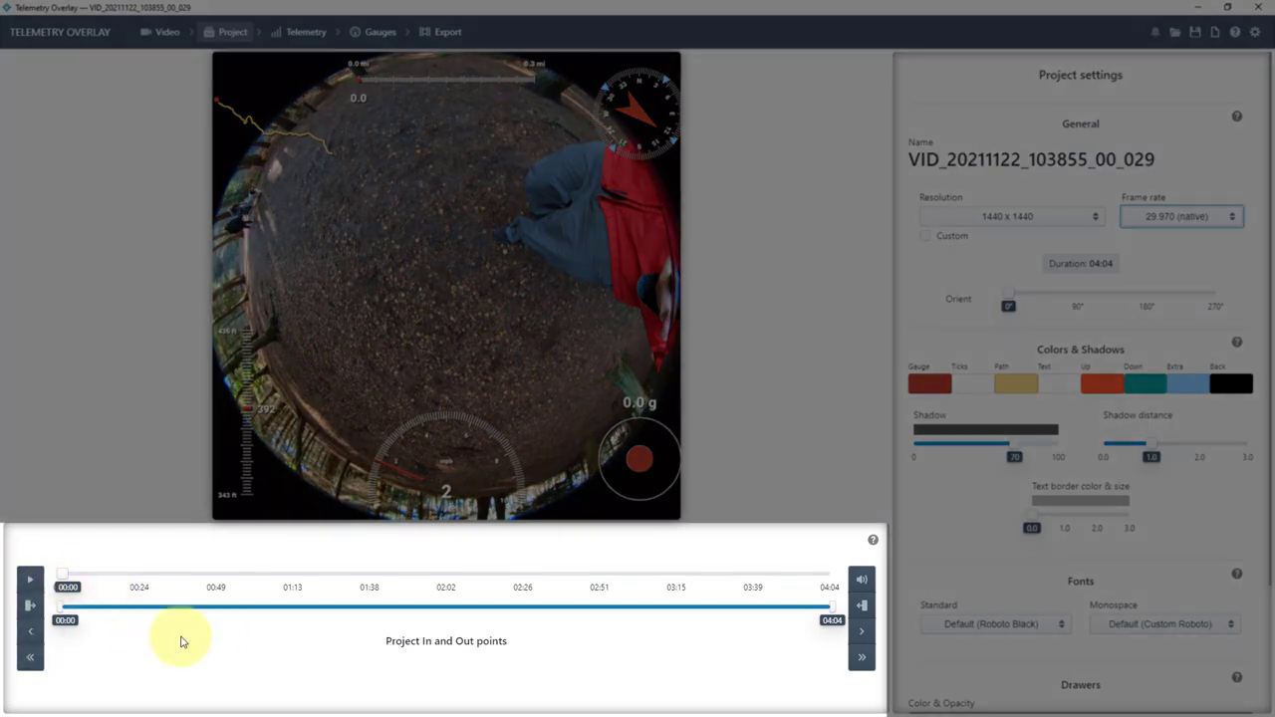
Return to the Gauges section with the Speedometer settings shown.
left_click(376, 32)
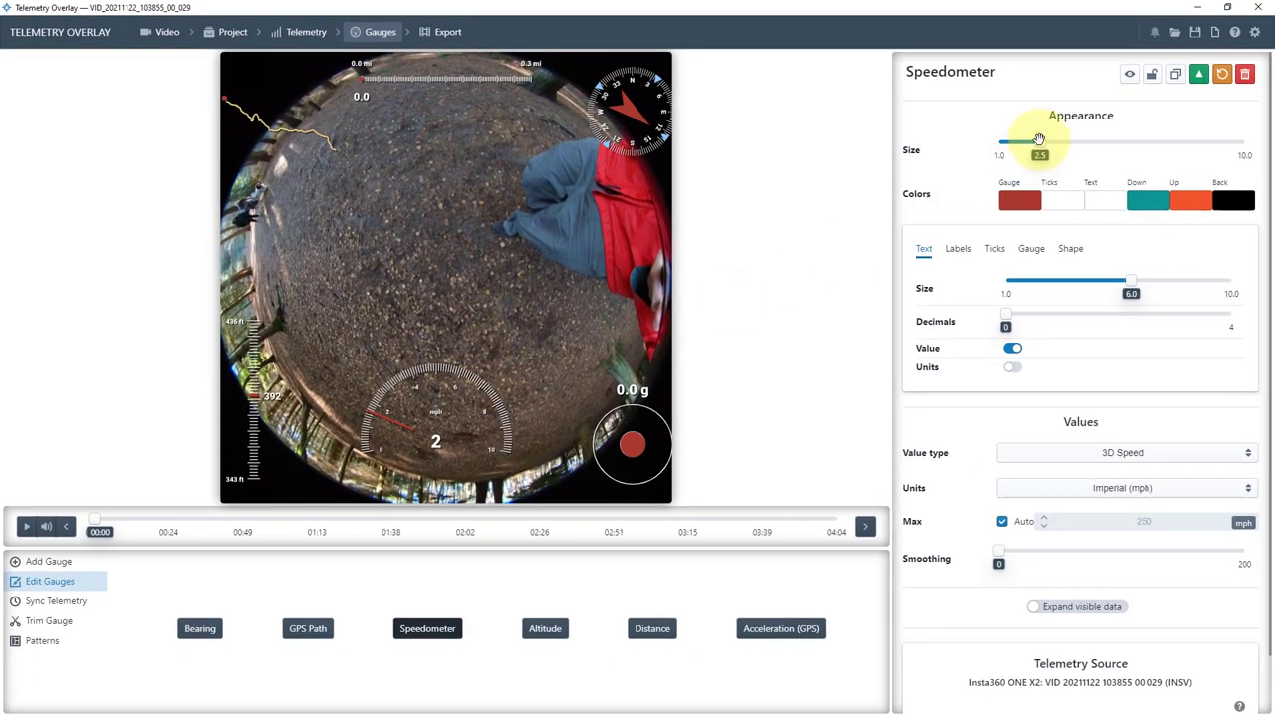
Adjust the Speedometer's Appearance Size slider until it settles at 4.8.
left_click_drag(1040, 143, 1116, 143)
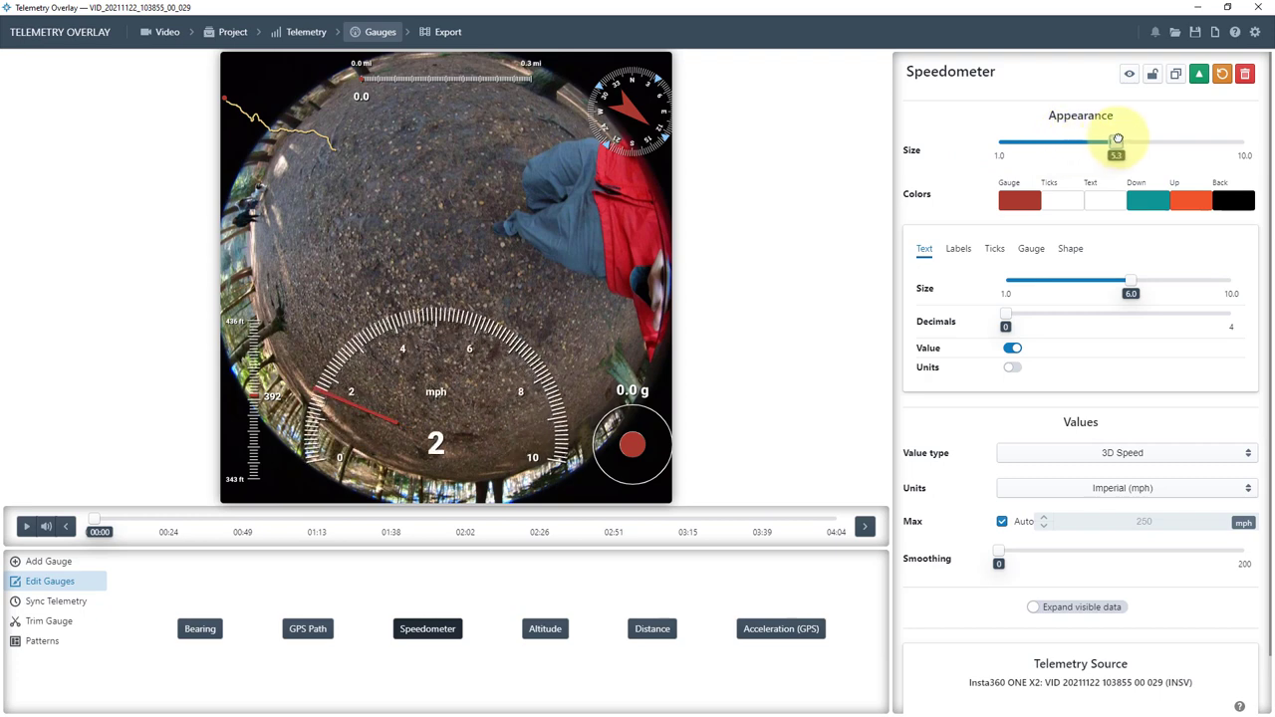
left_click_drag(1115, 144, 1088, 143)
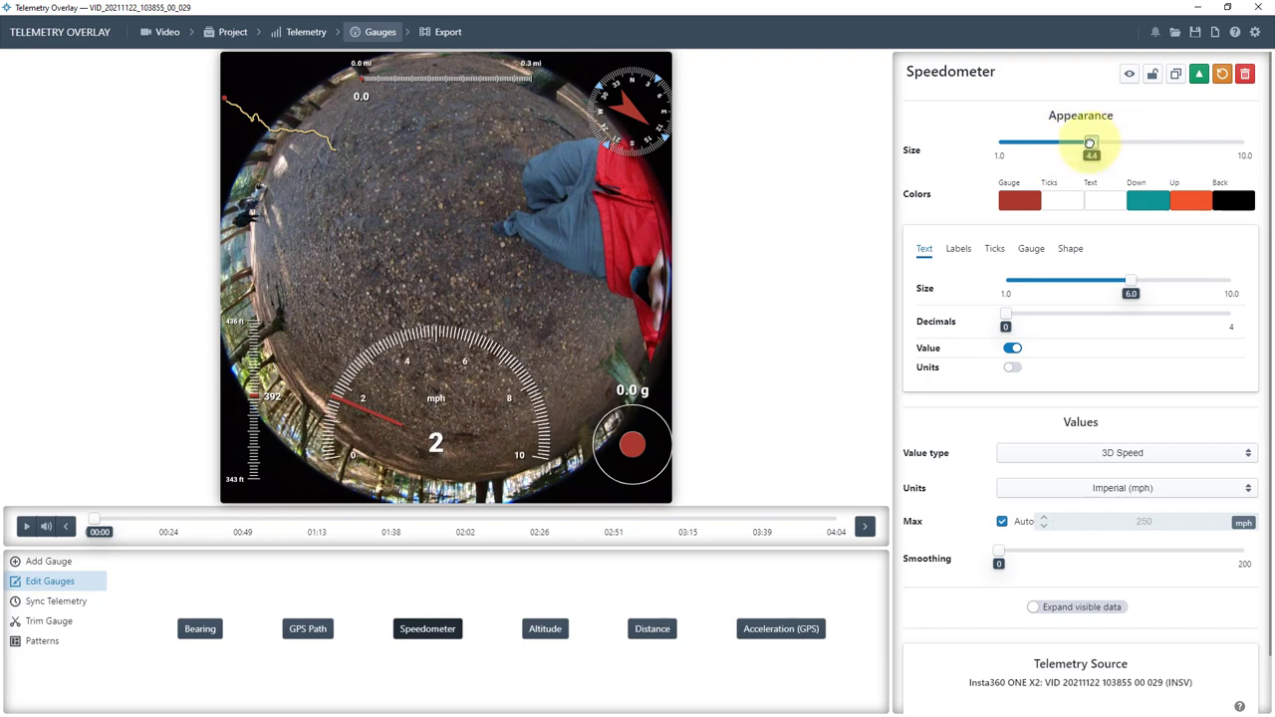
left_click_drag(1092, 141, 1083, 141)
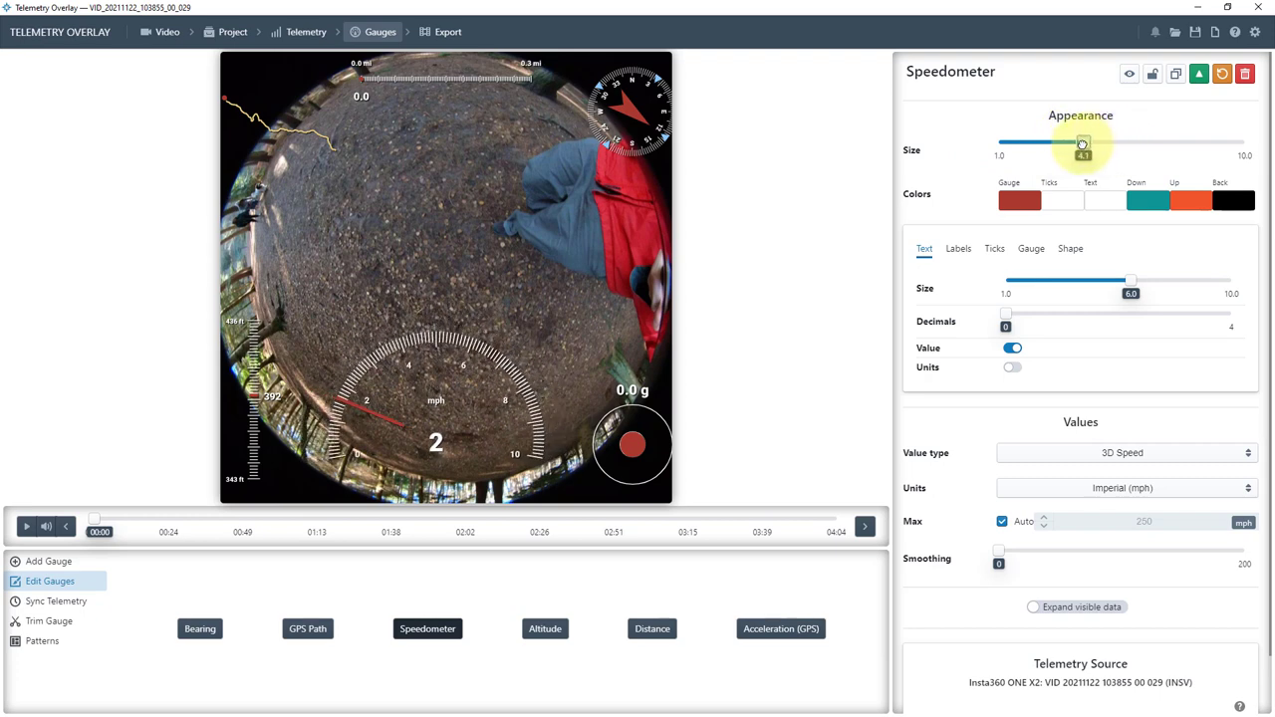
left_click_drag(1084, 147, 1063, 147)
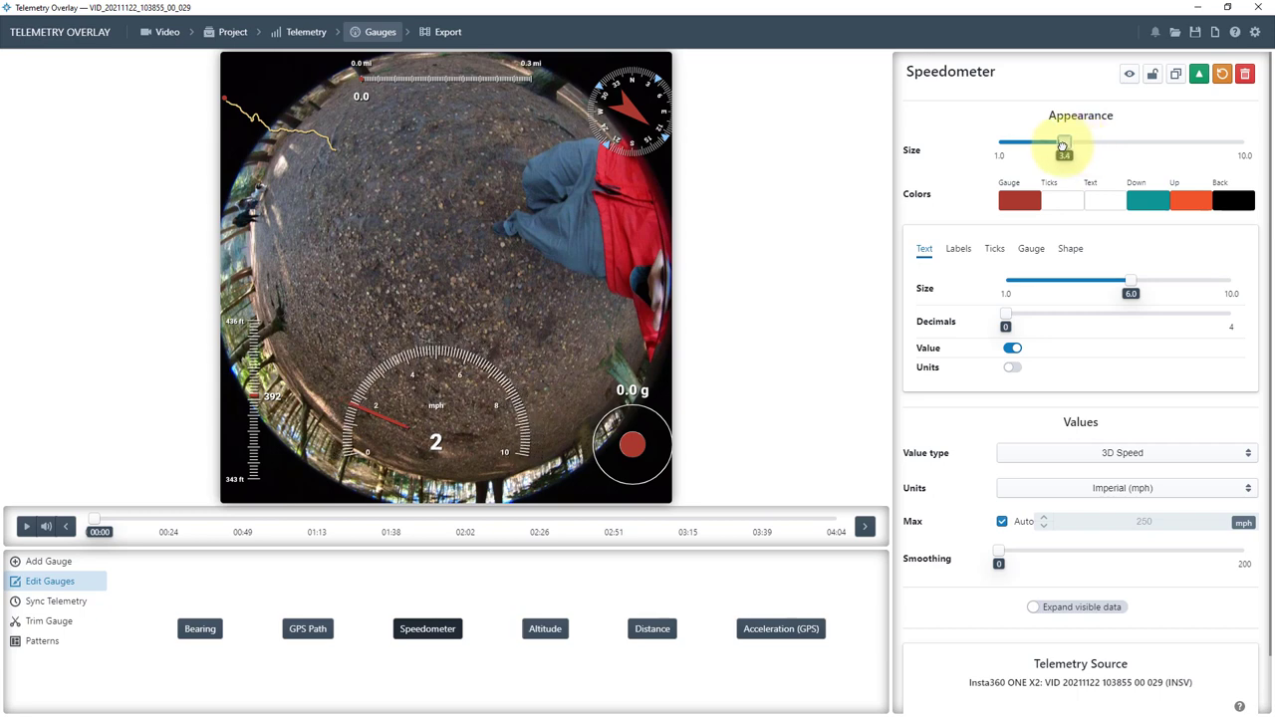
left_click_drag(1064, 143, 1139, 143)
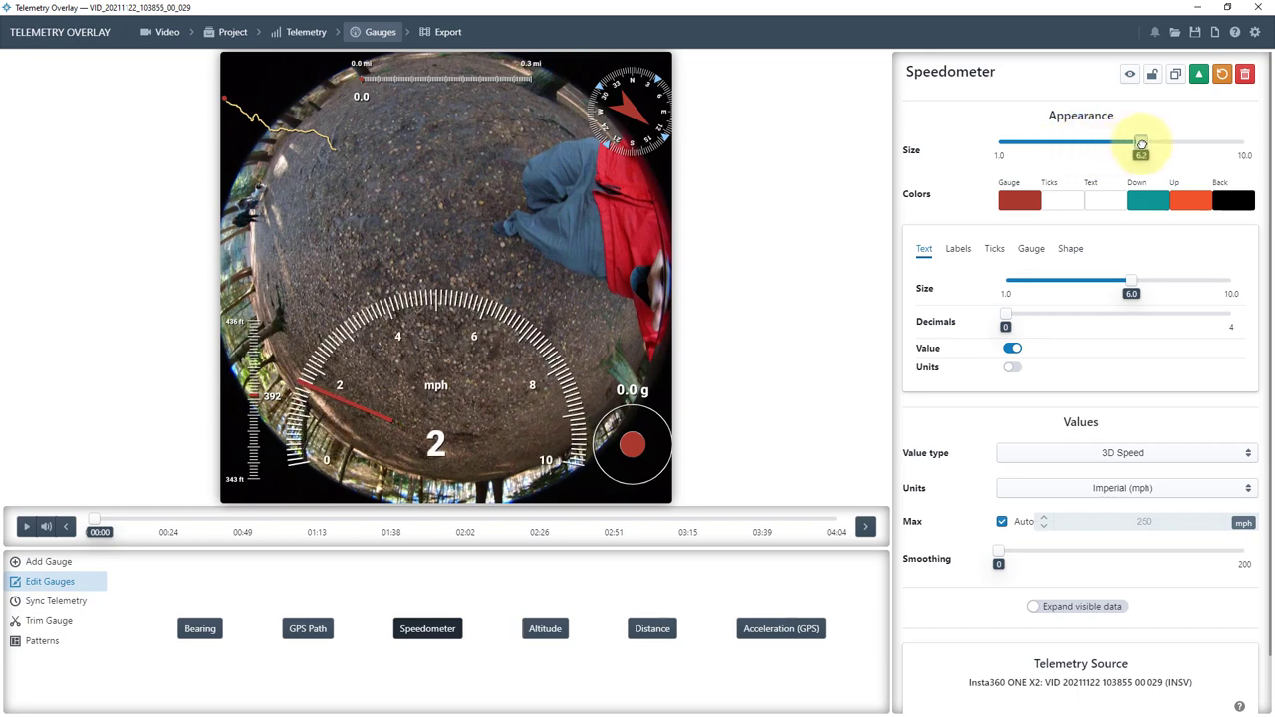
left_click_drag(1139, 144, 1127, 143)
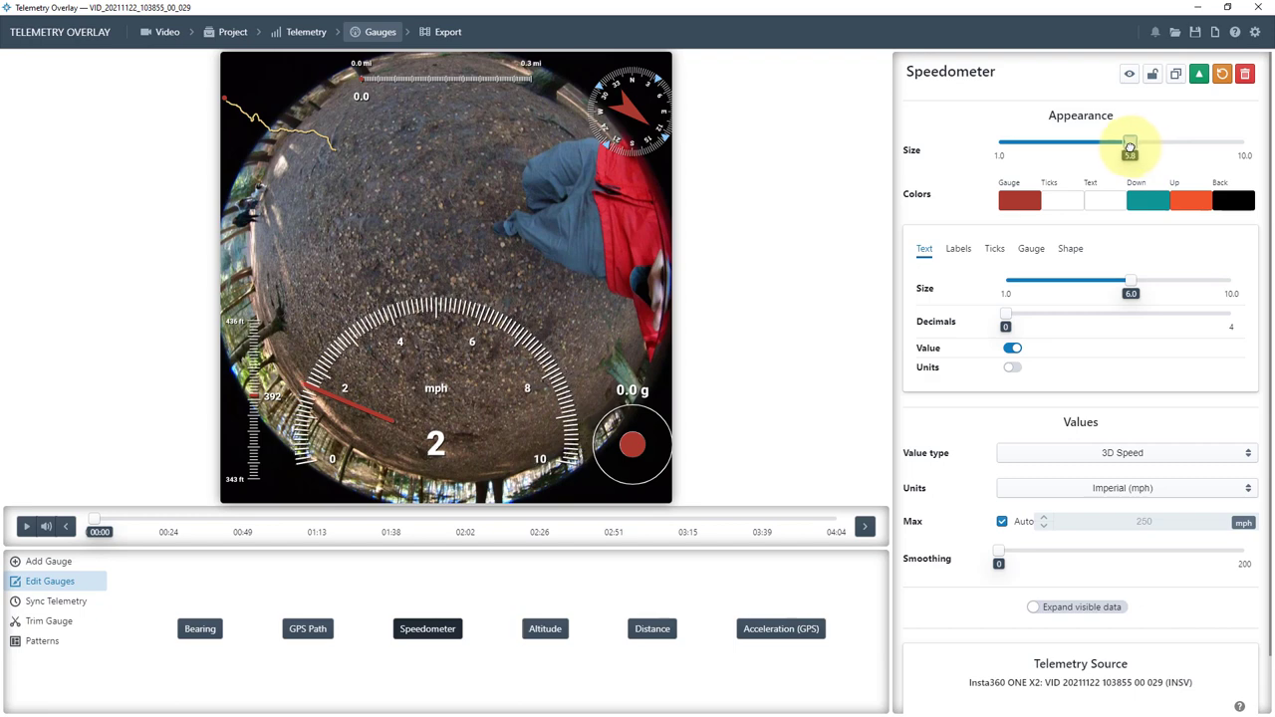
left_click_drag(1128, 147, 1111, 148)
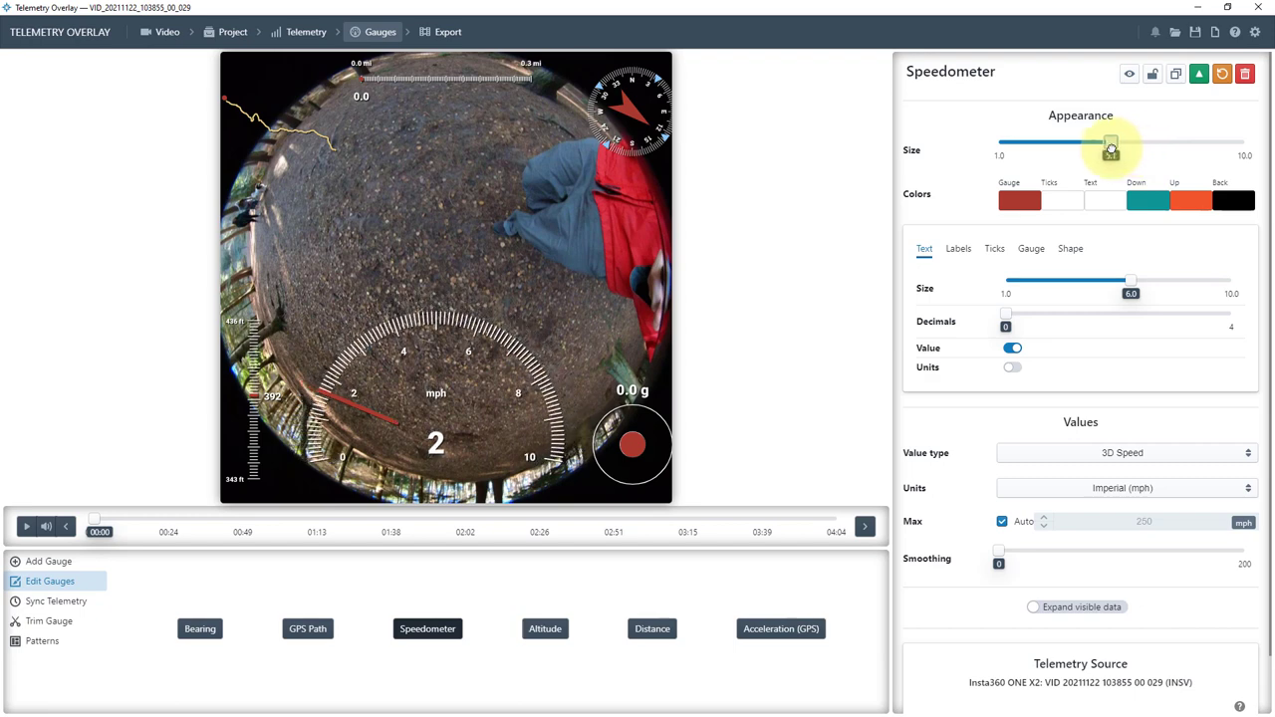
left_click_drag(1111, 143, 1104, 144)
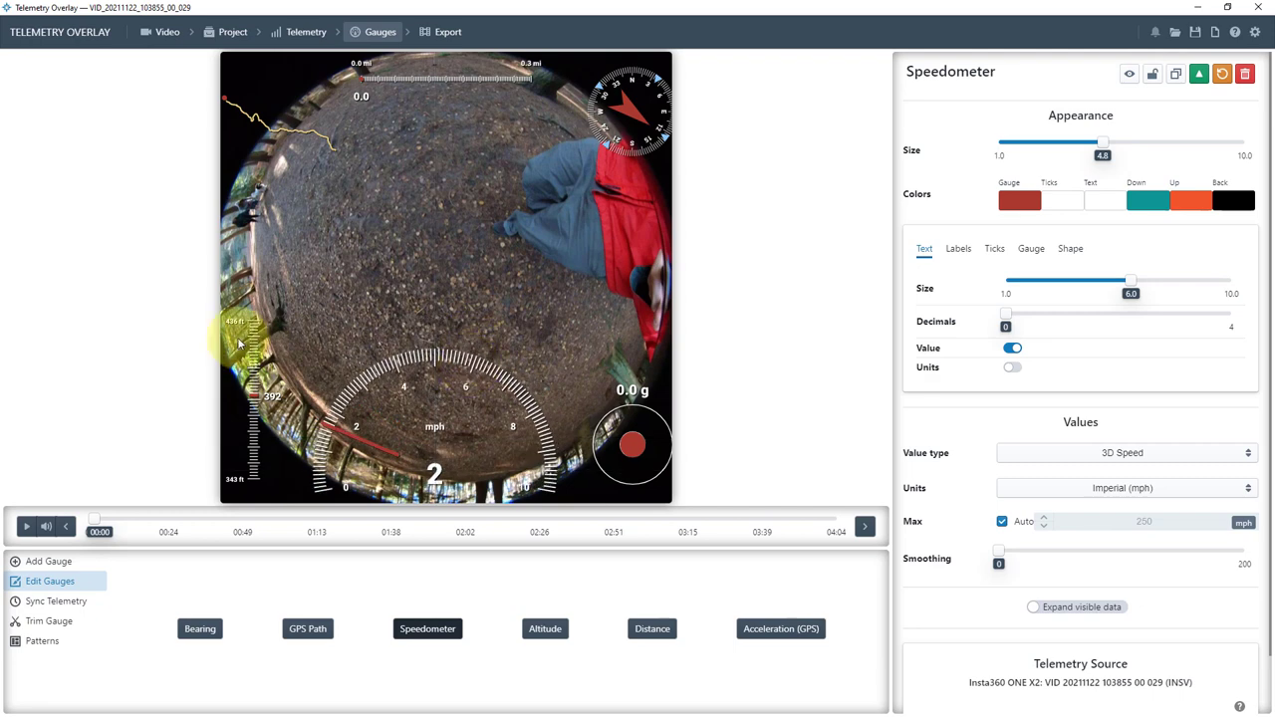
Enlarge the Altitude gauge to size 4.6, then select the GPS Path gauge.
left_click(542, 630)
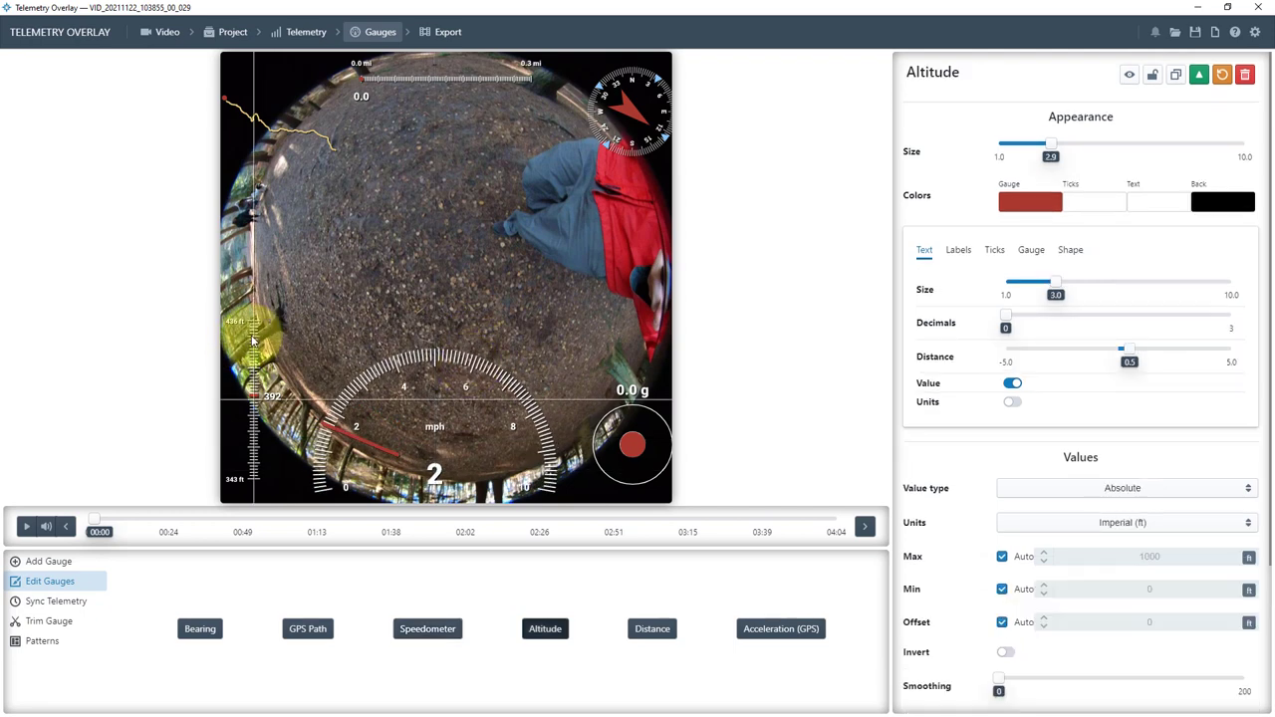
left_click_drag(1051, 143, 1076, 143)
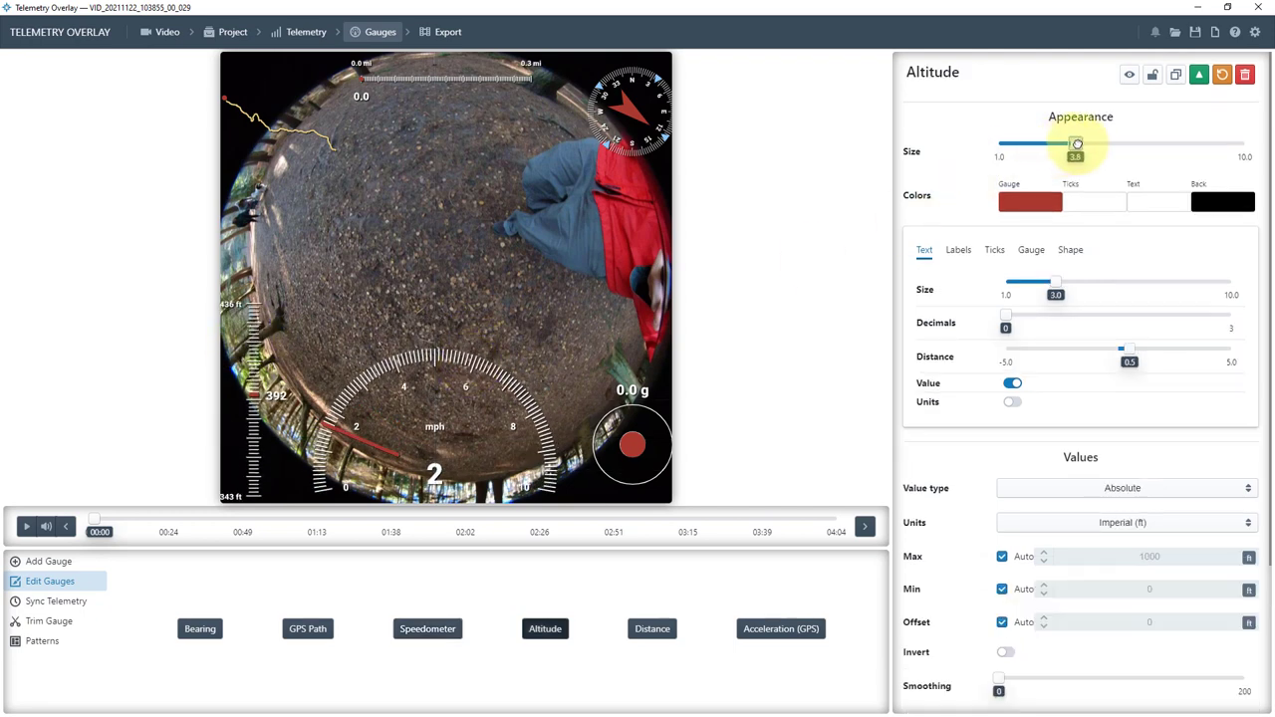
left_click_drag(1076, 143, 1096, 144)
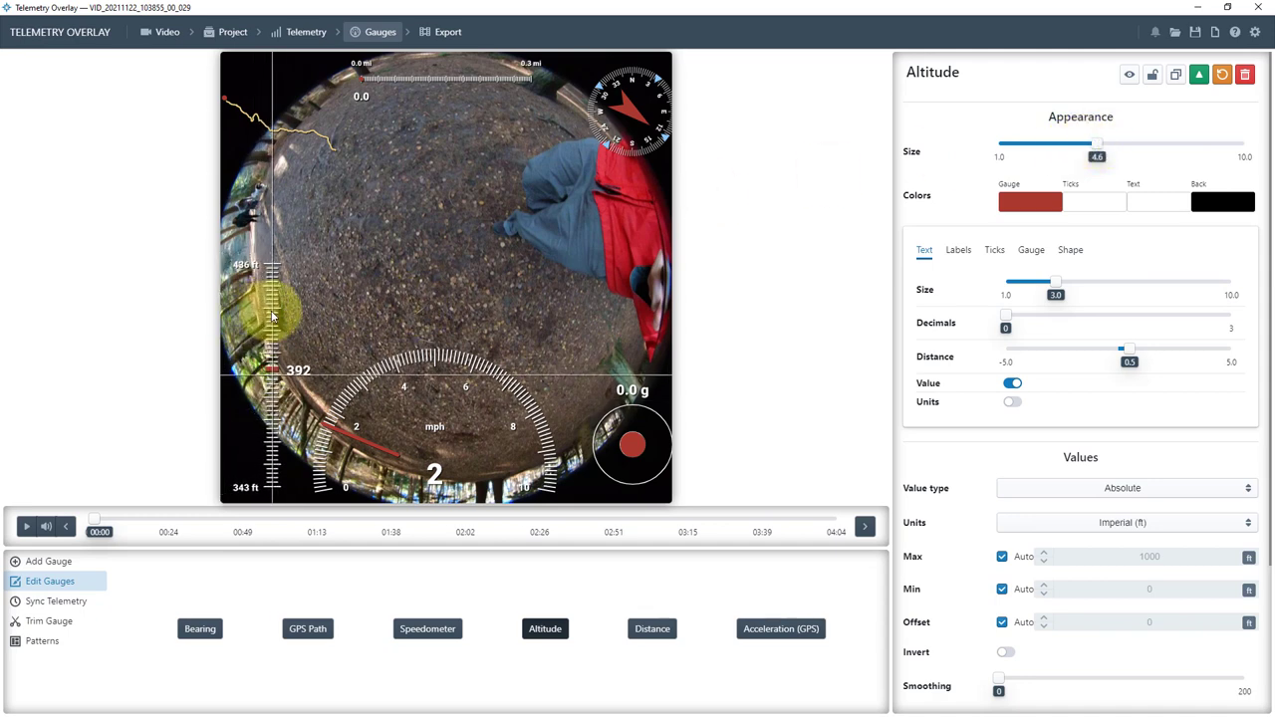
left_click(307, 628)
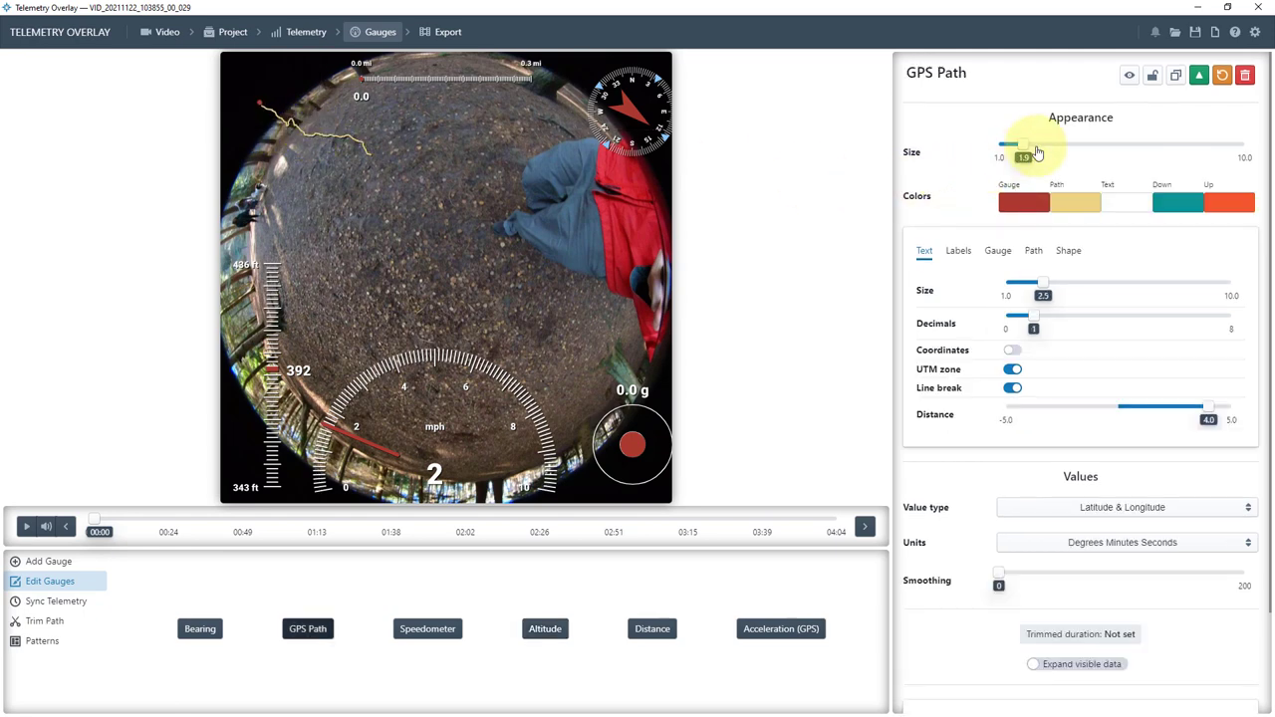
Enlarge the GPS Path gauge to size 5.0.
left_click_drag(1024, 147, 1062, 140)
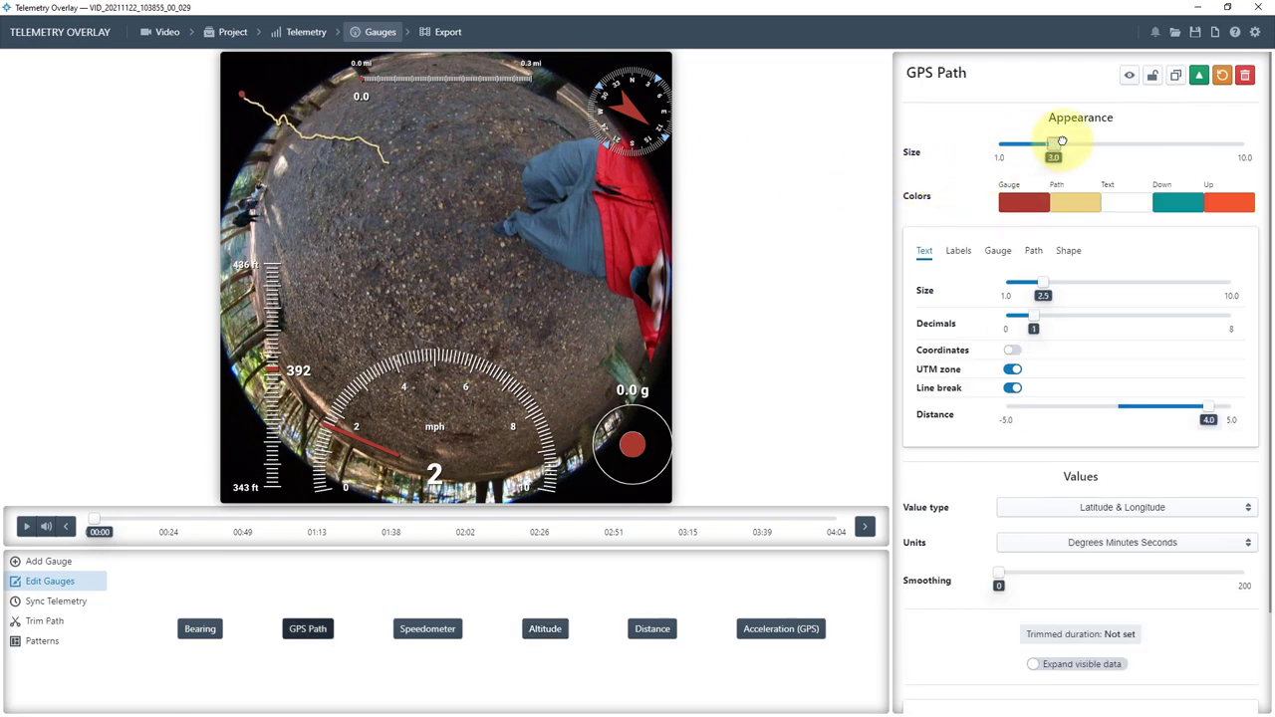
left_click_drag(1054, 144, 1087, 144)
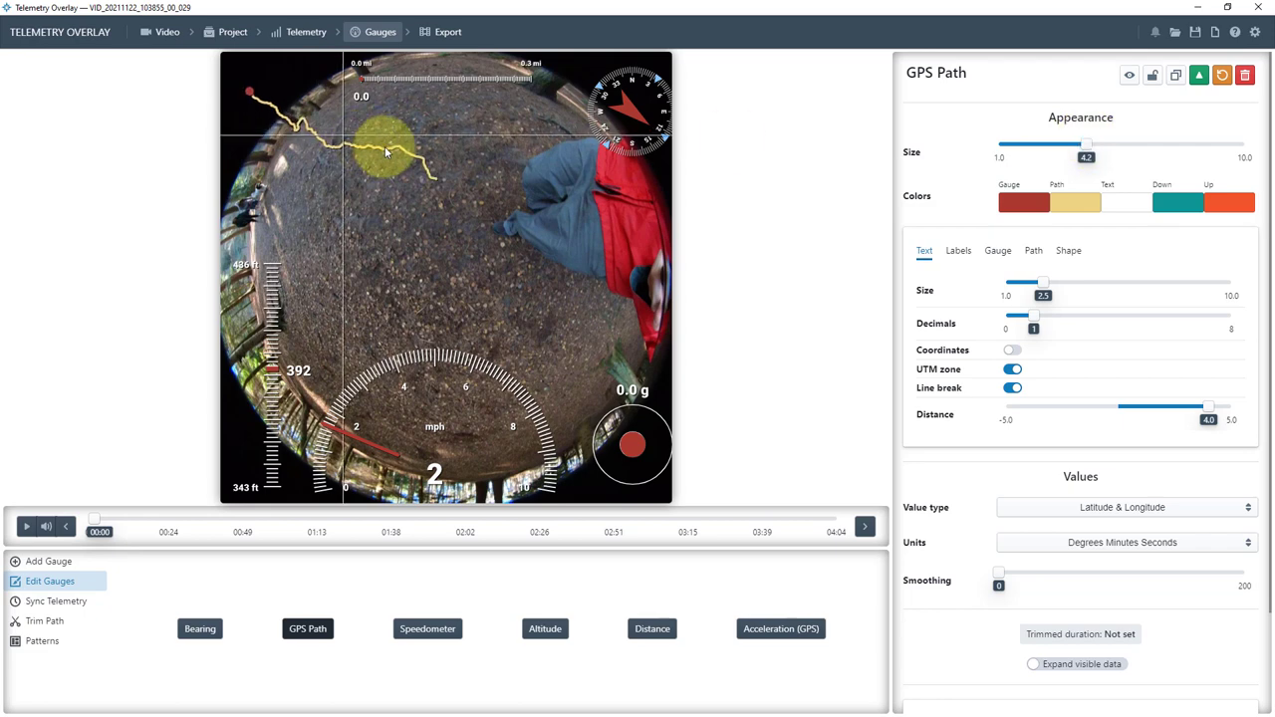
left_click_drag(1087, 151, 1095, 152)
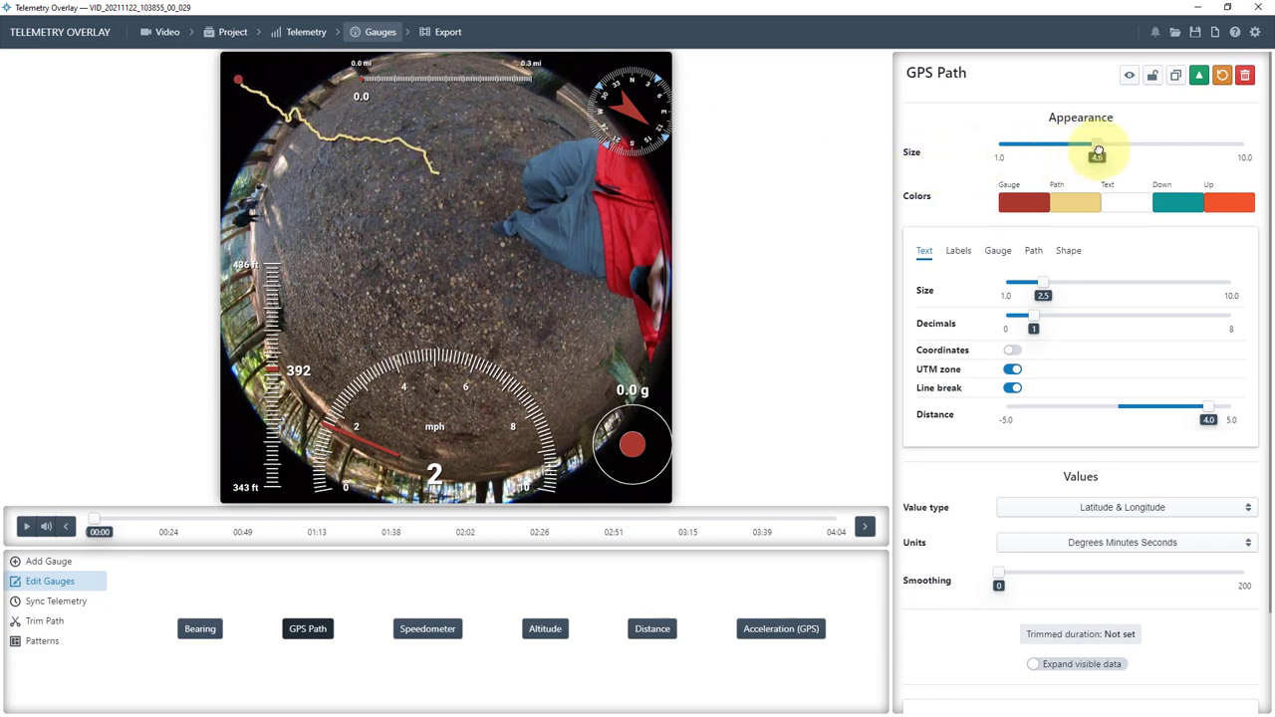
left_click_drag(1096, 151, 1108, 152)
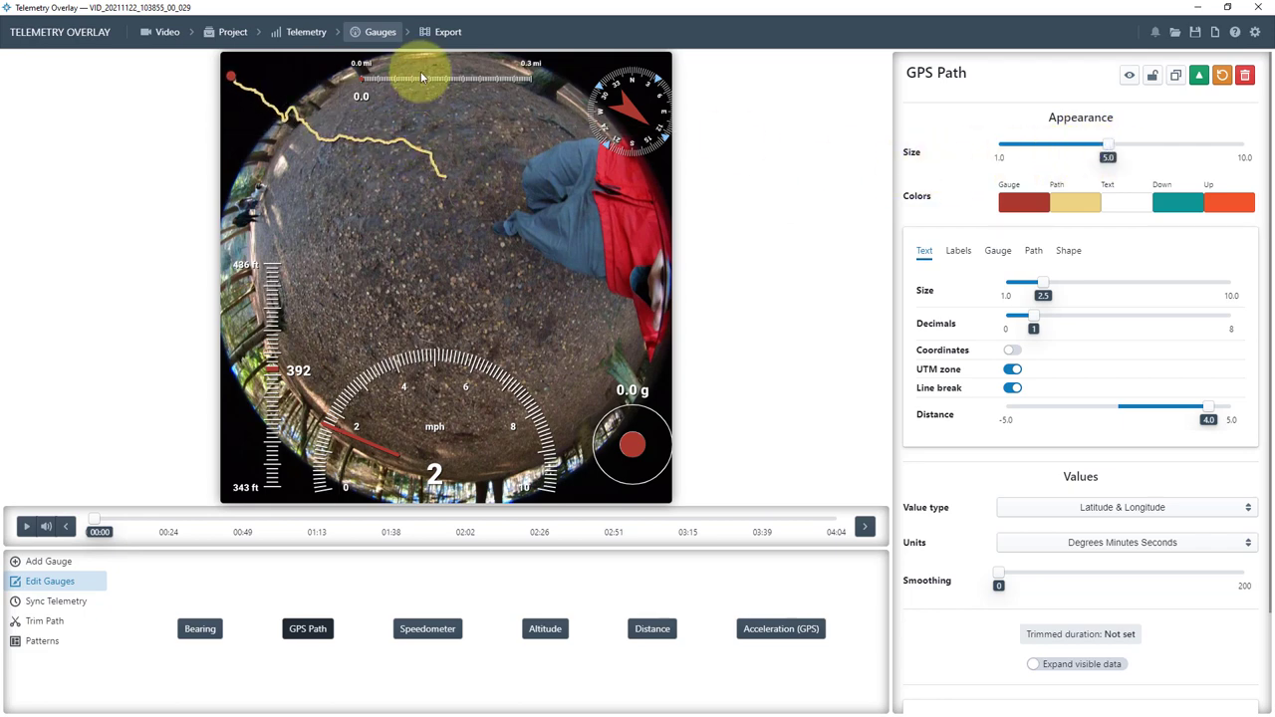
Enlarge the Distance gauge to about size 5.2.
left_click(649, 629)
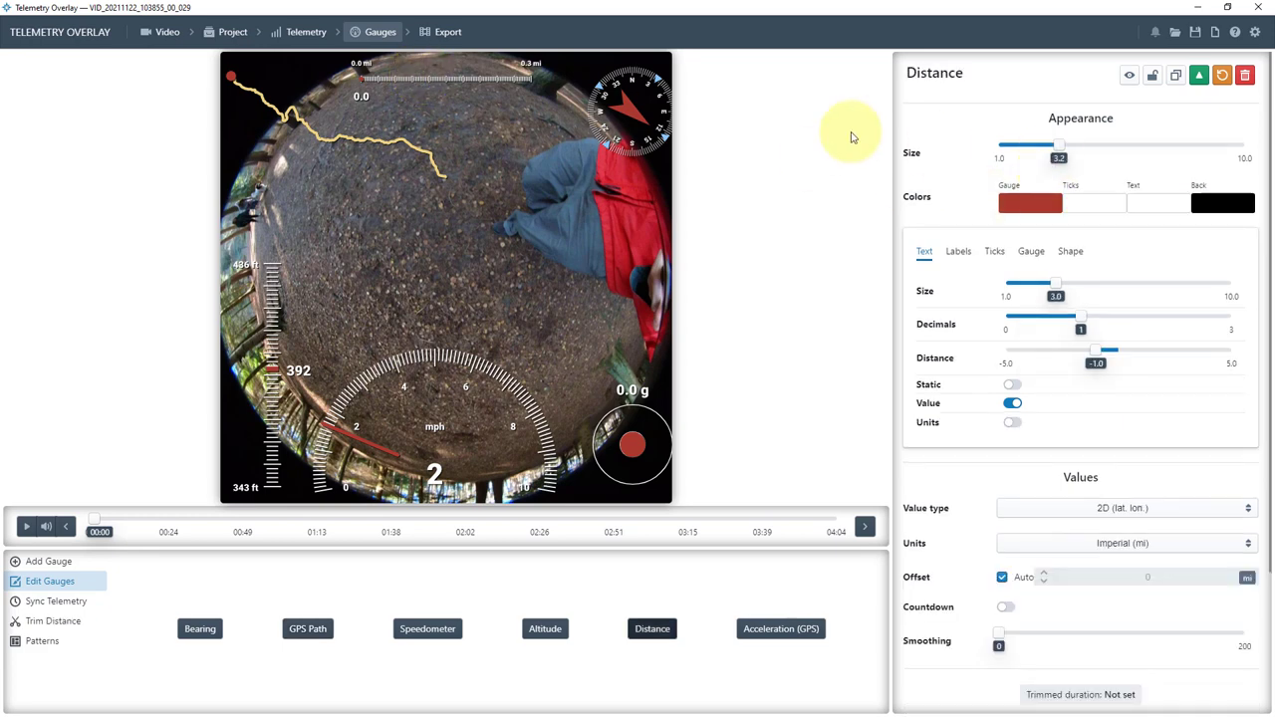
left_click_drag(1060, 146, 1080, 145)
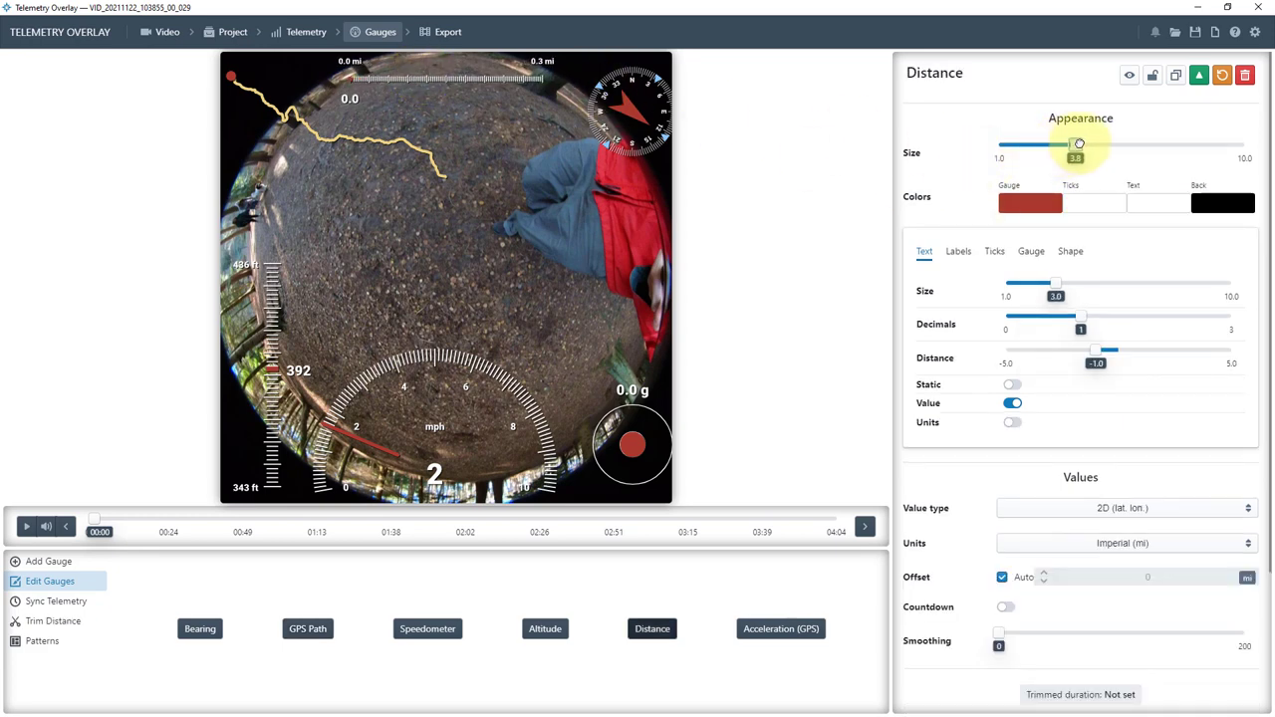
left_click_drag(1080, 143, 1112, 143)
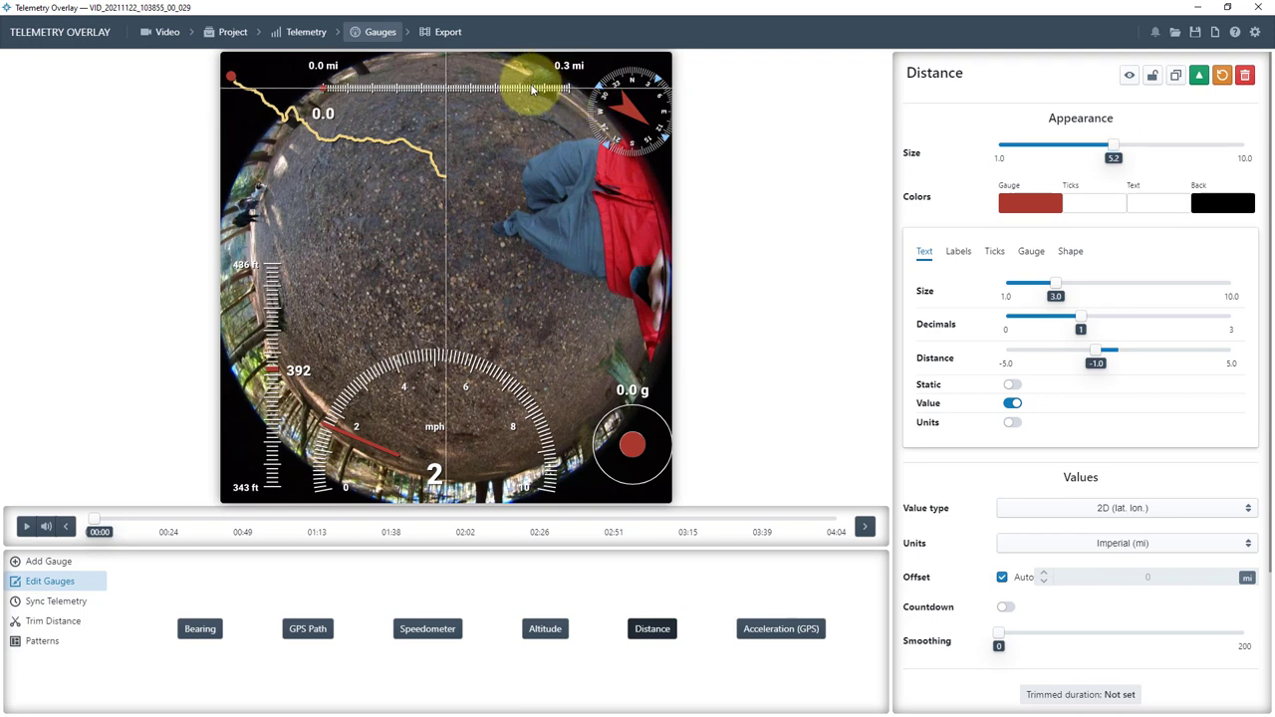
Delete the Bearing gauge and confirm its removal.
left_click(200, 628)
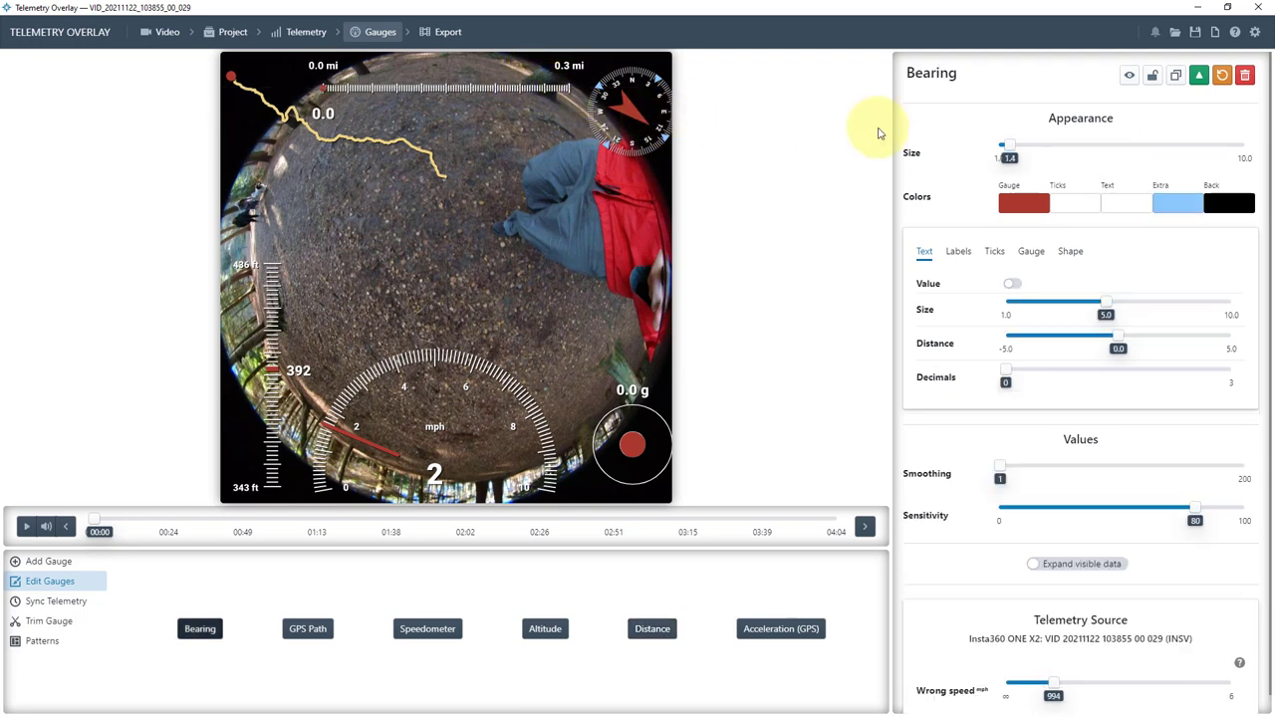
left_click(1247, 75)
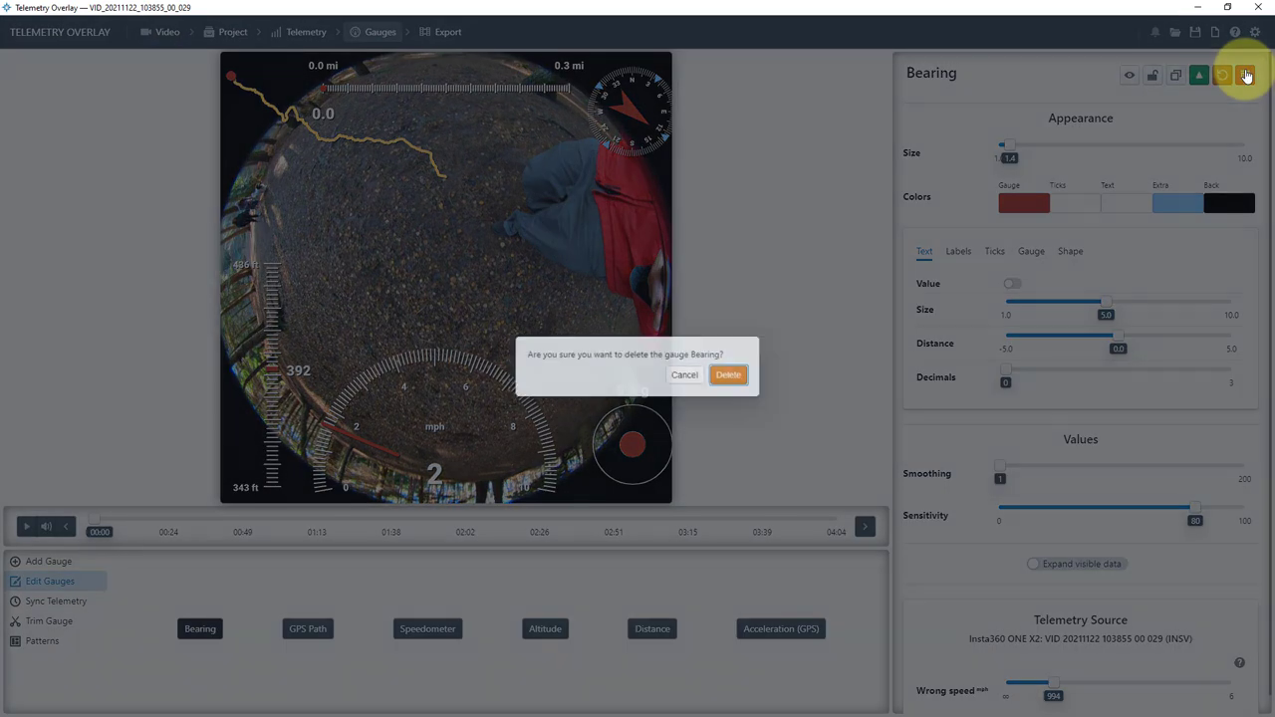
left_click(729, 374)
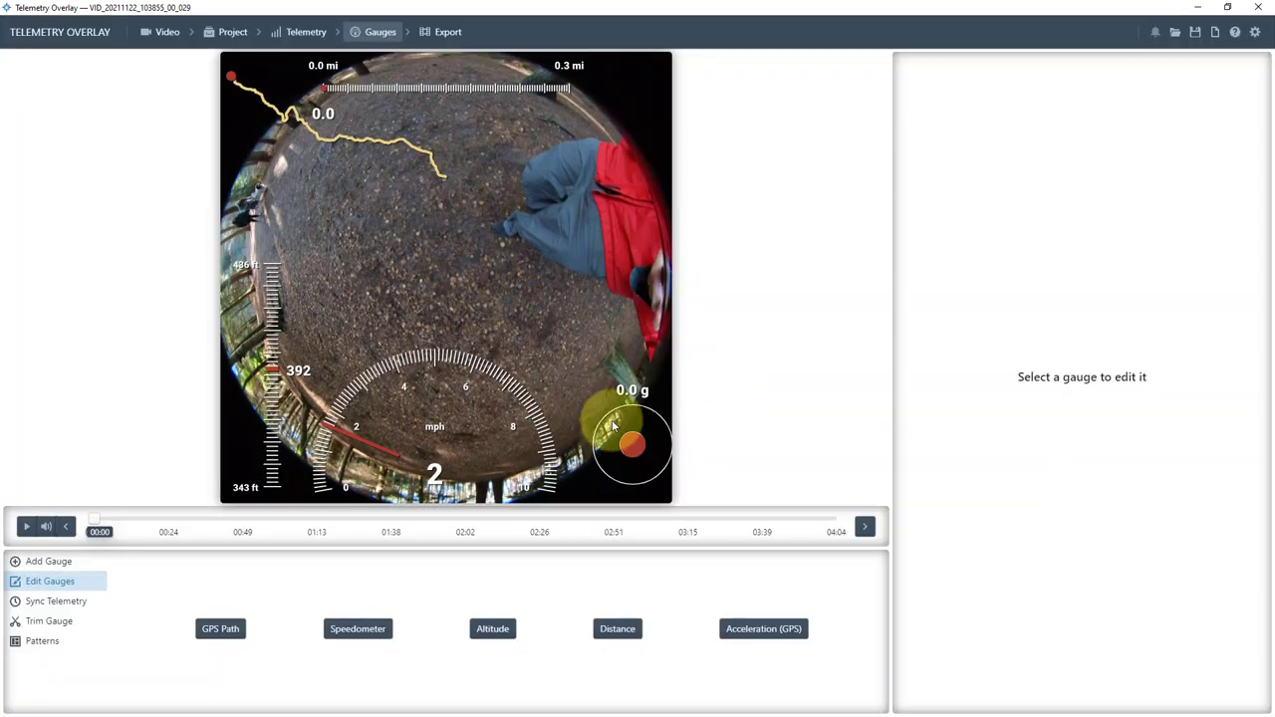
Delete the Acceleration (GPS) gauge, then select the Speedometer gauge.
left_click(763, 630)
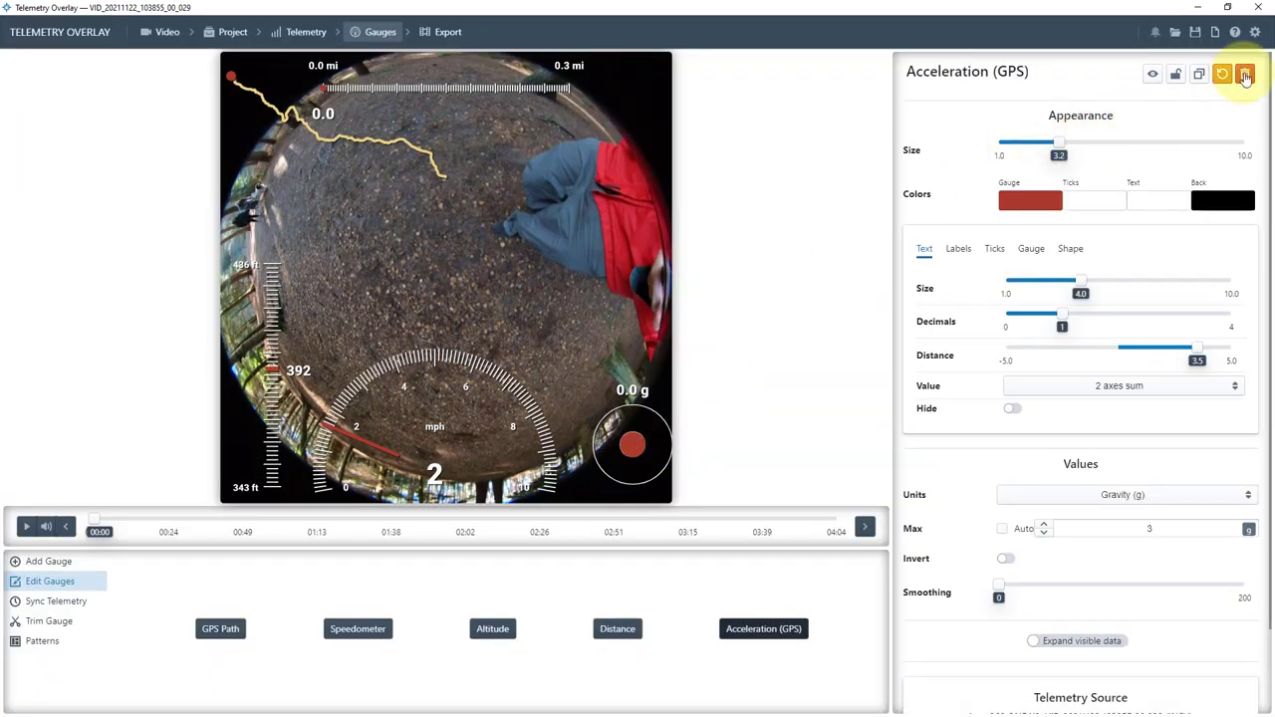
left_click(1239, 68)
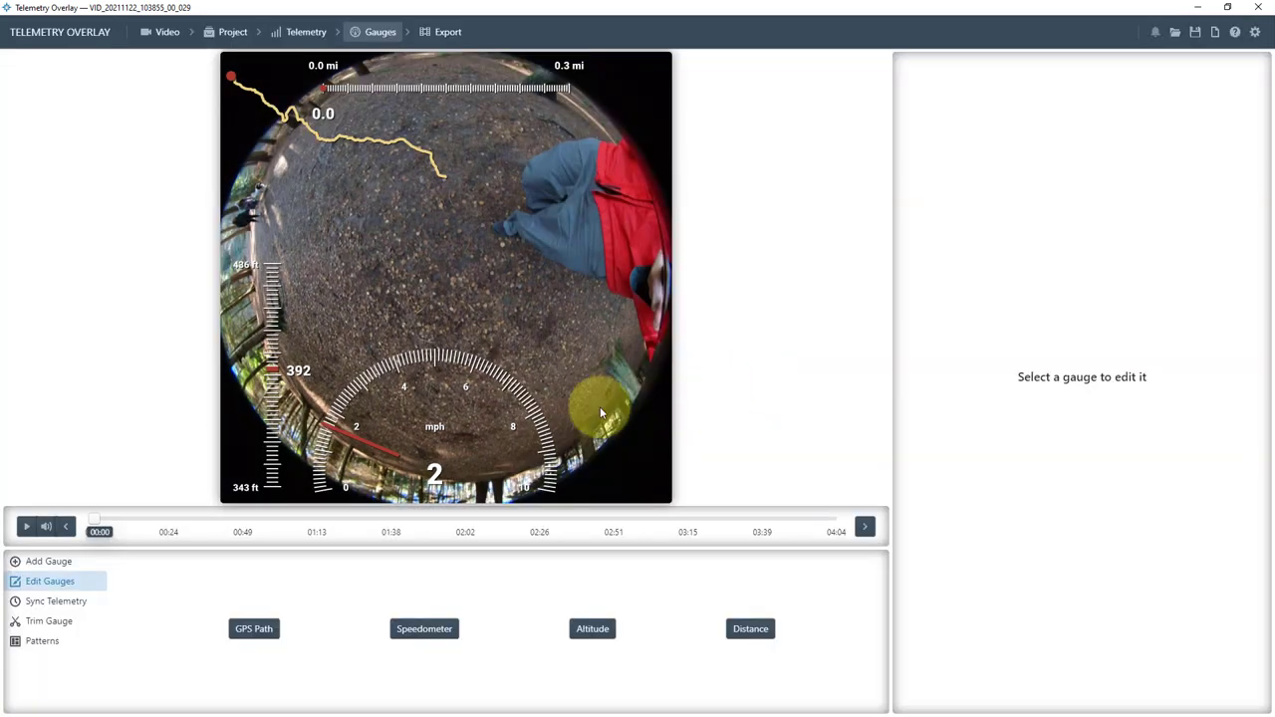
left_click(423, 629)
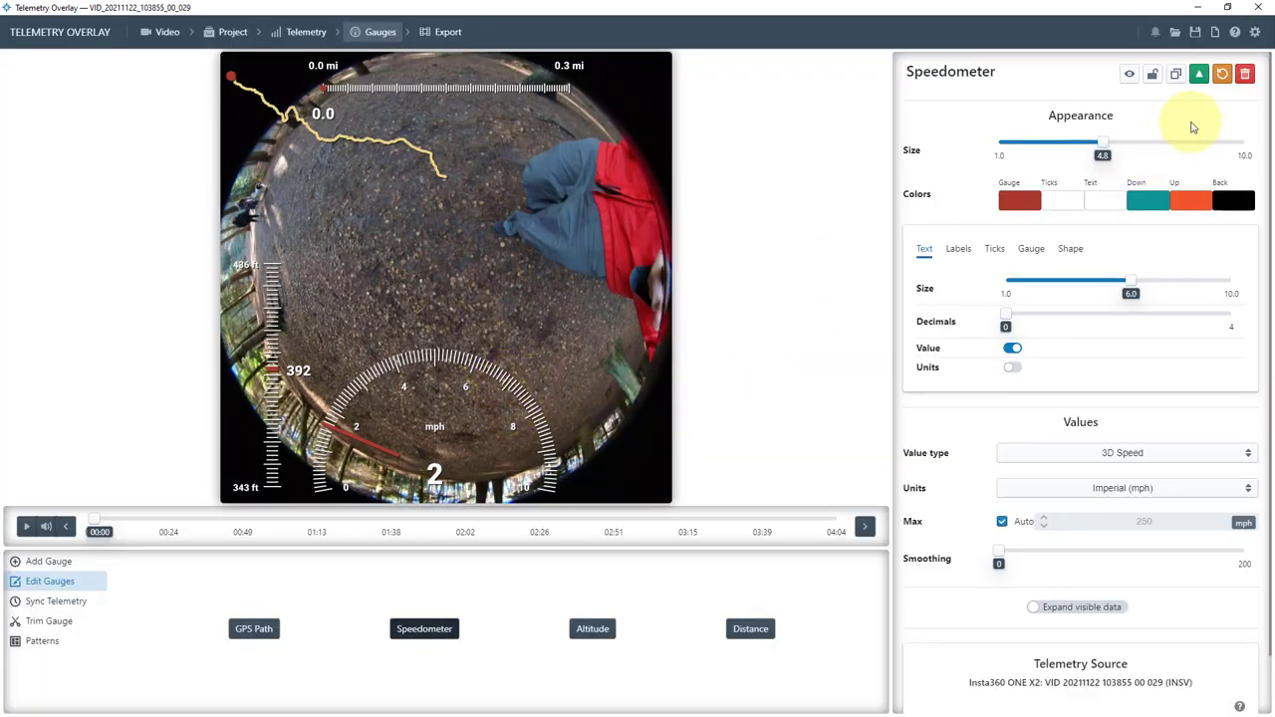
mouse_move(1245, 73)
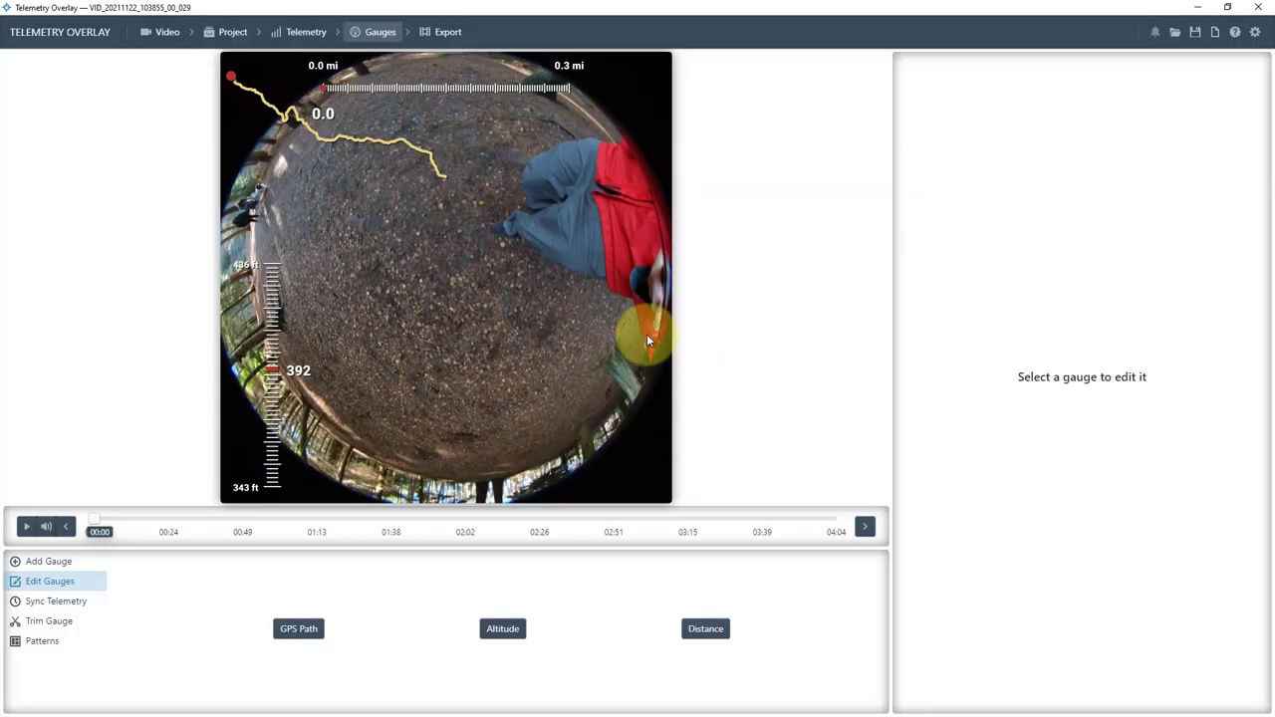
Enlarge the Distance gauge to about 6.3 and reselect the GPS Path gauge.
left_click(299, 628)
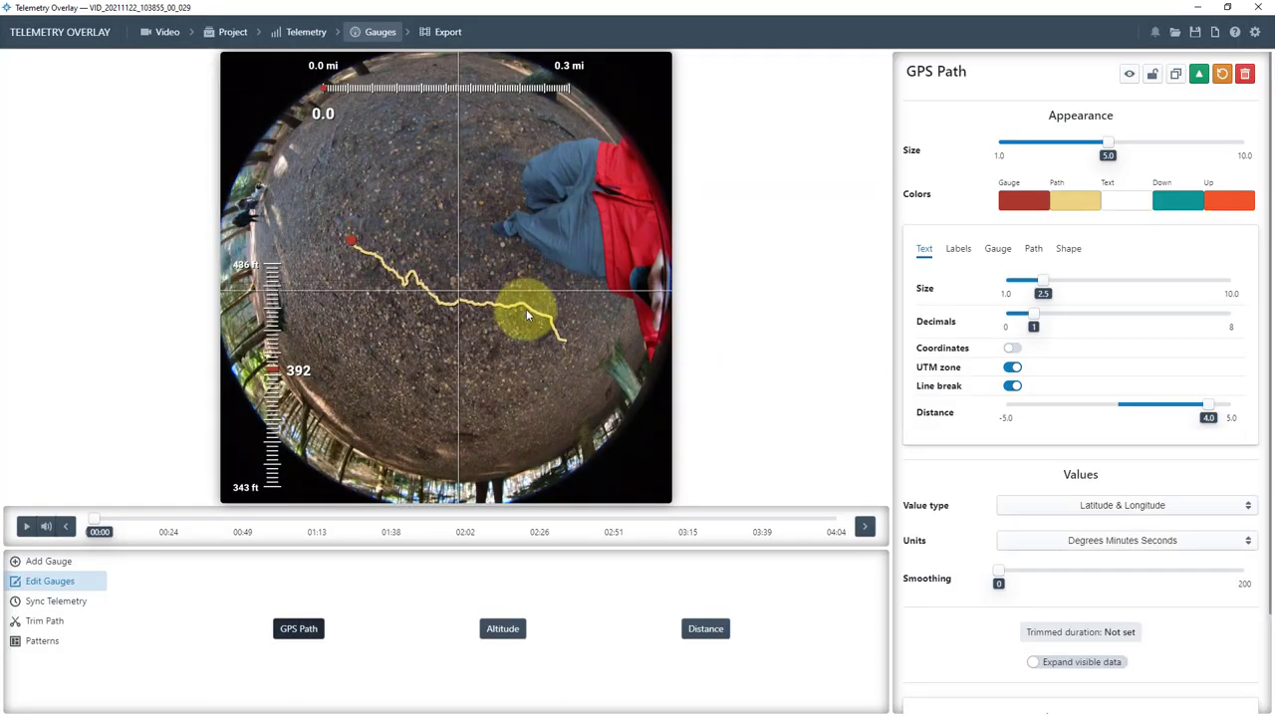
left_click(502, 629)
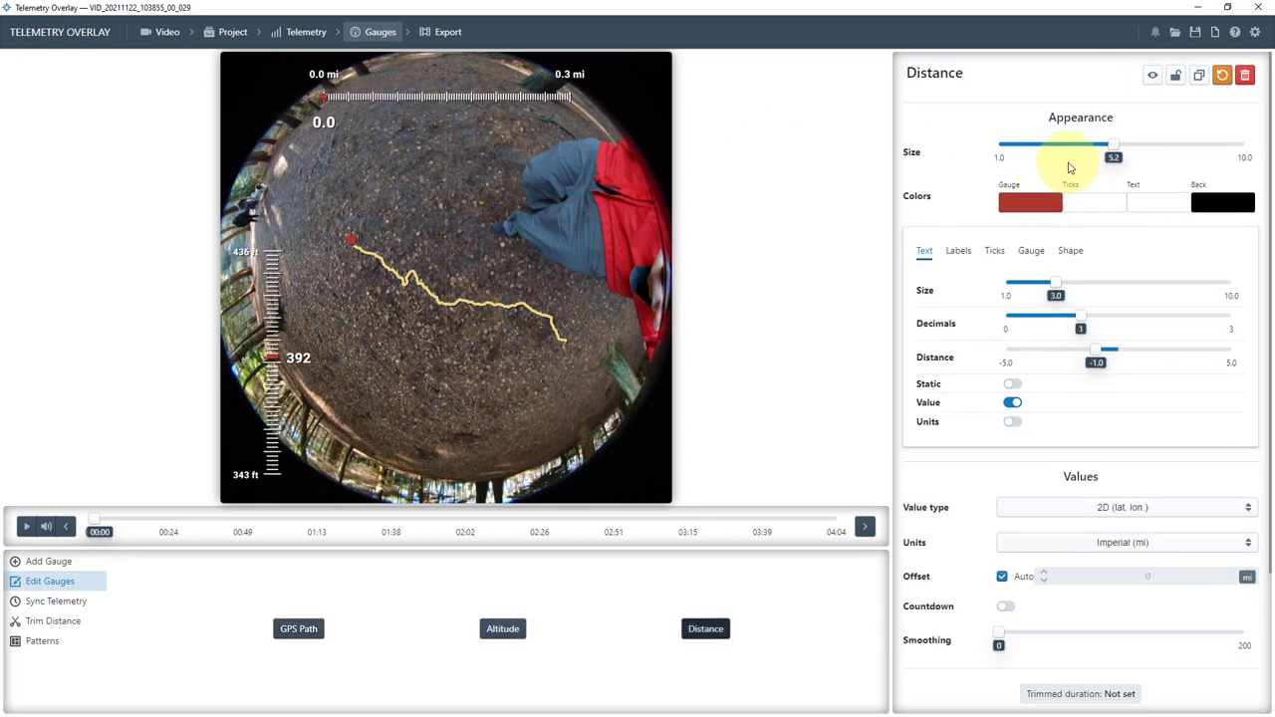
left_click_drag(1114, 157, 1155, 143)
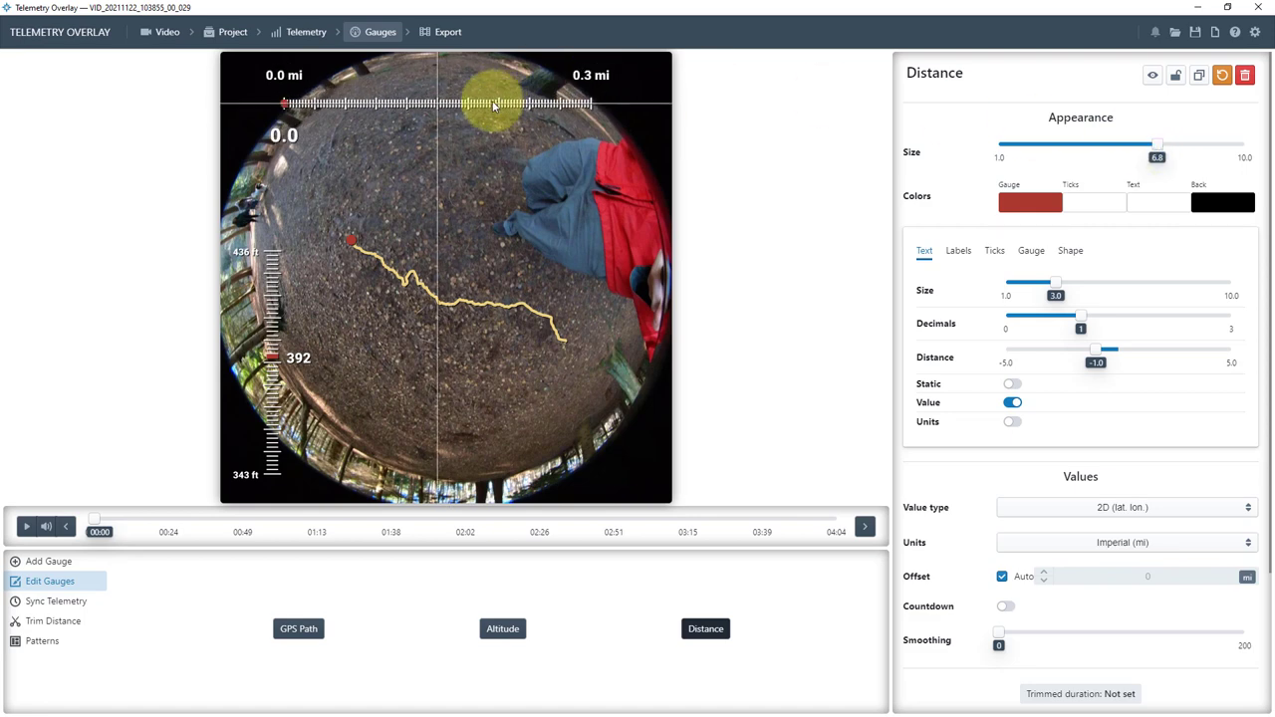
left_click(298, 629)
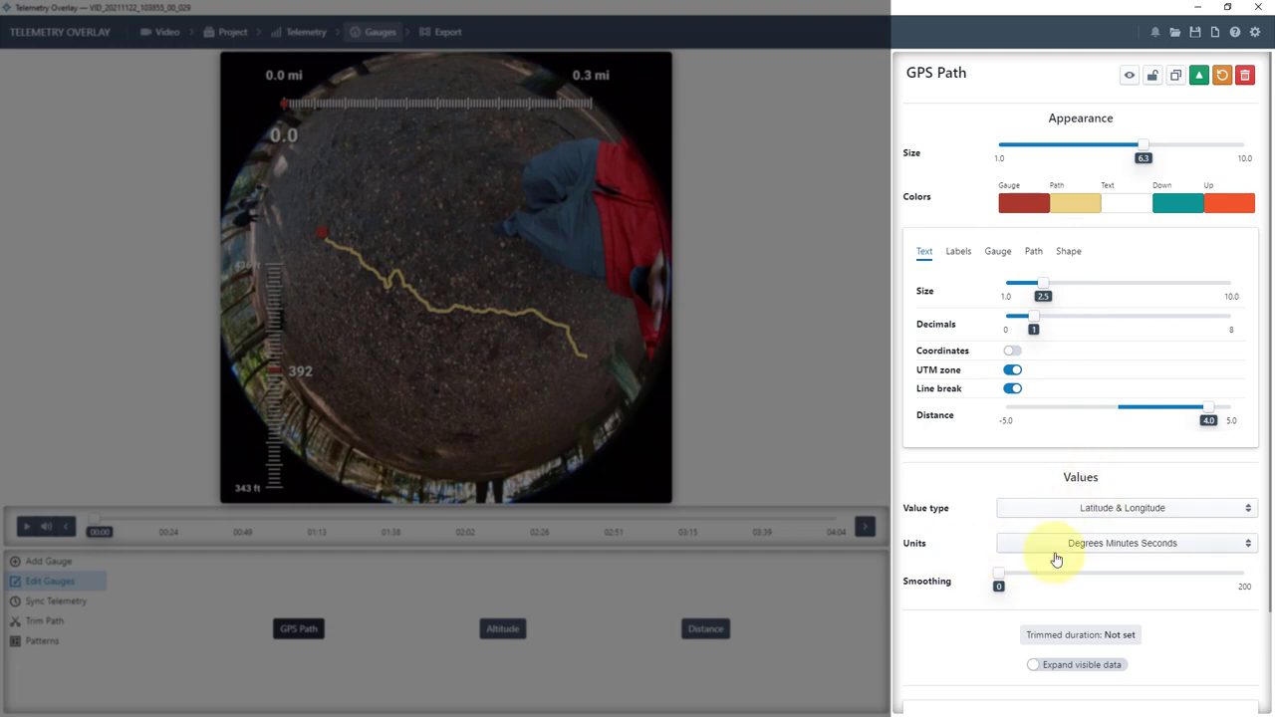
scroll("down", 3)
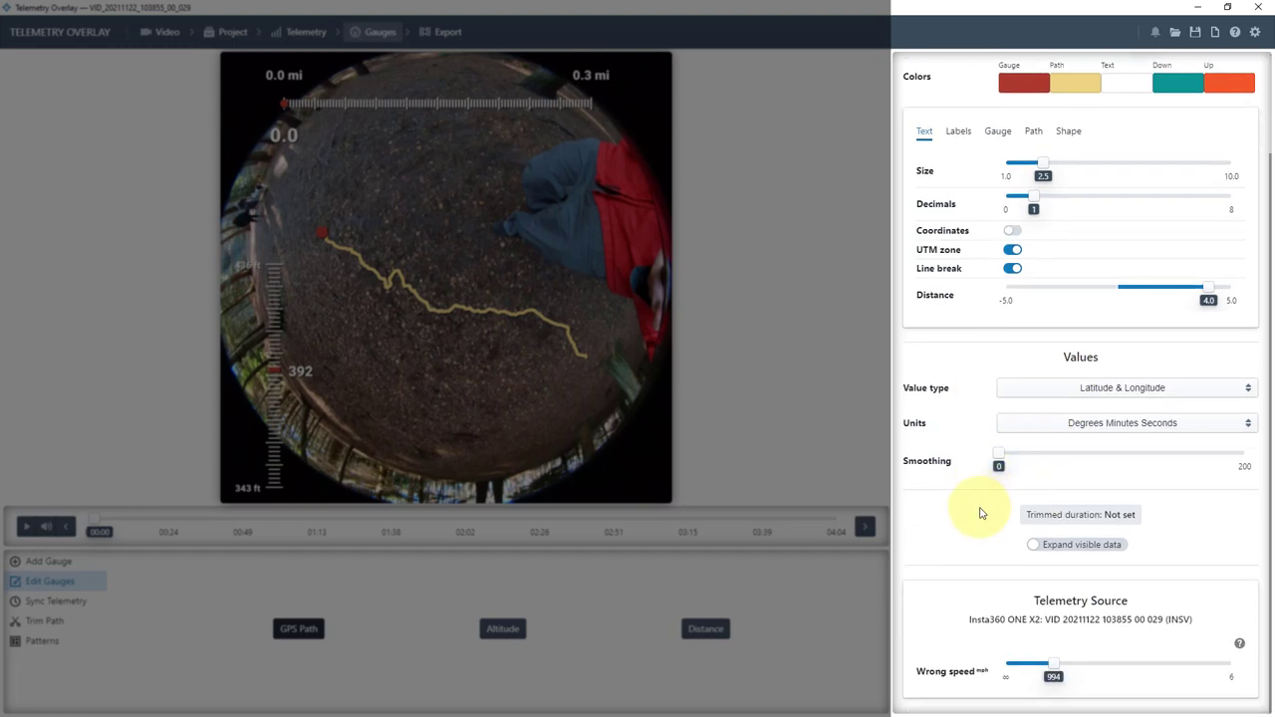
left_click(299, 630)
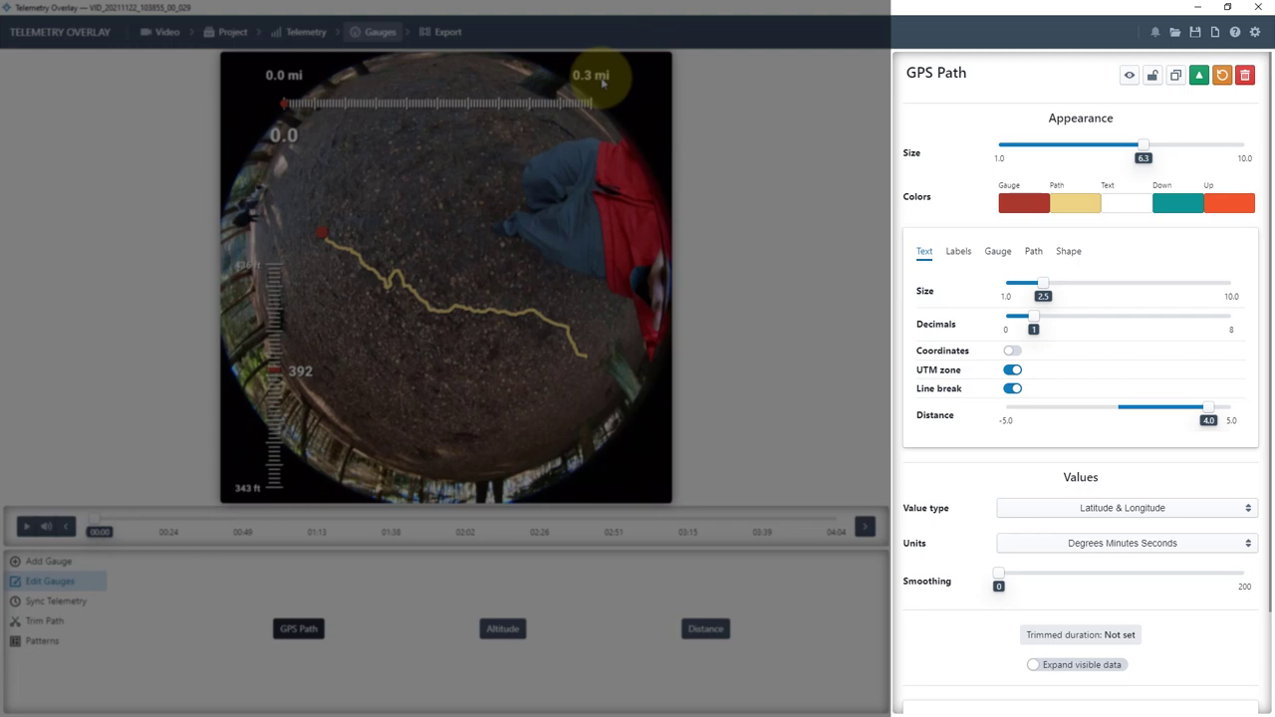
mouse_move(295, 283)
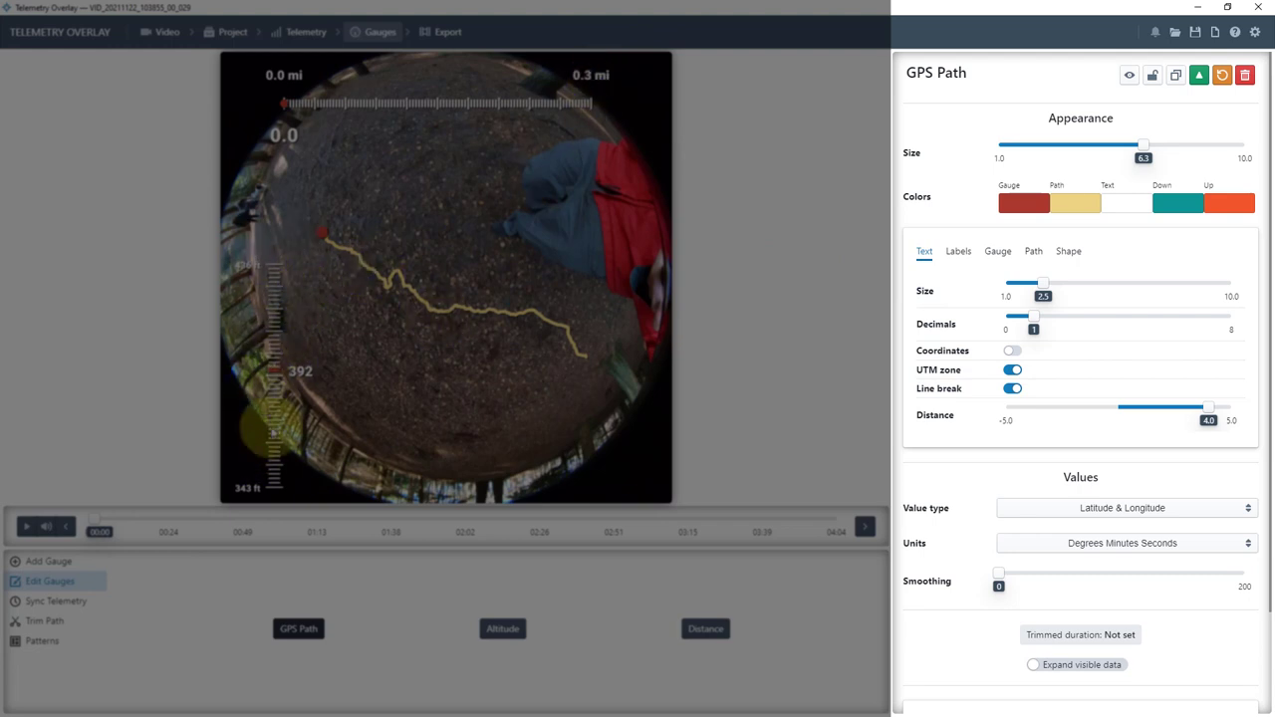
Change the Altitude gauge's units to Metric (m).
left_click(502, 628)
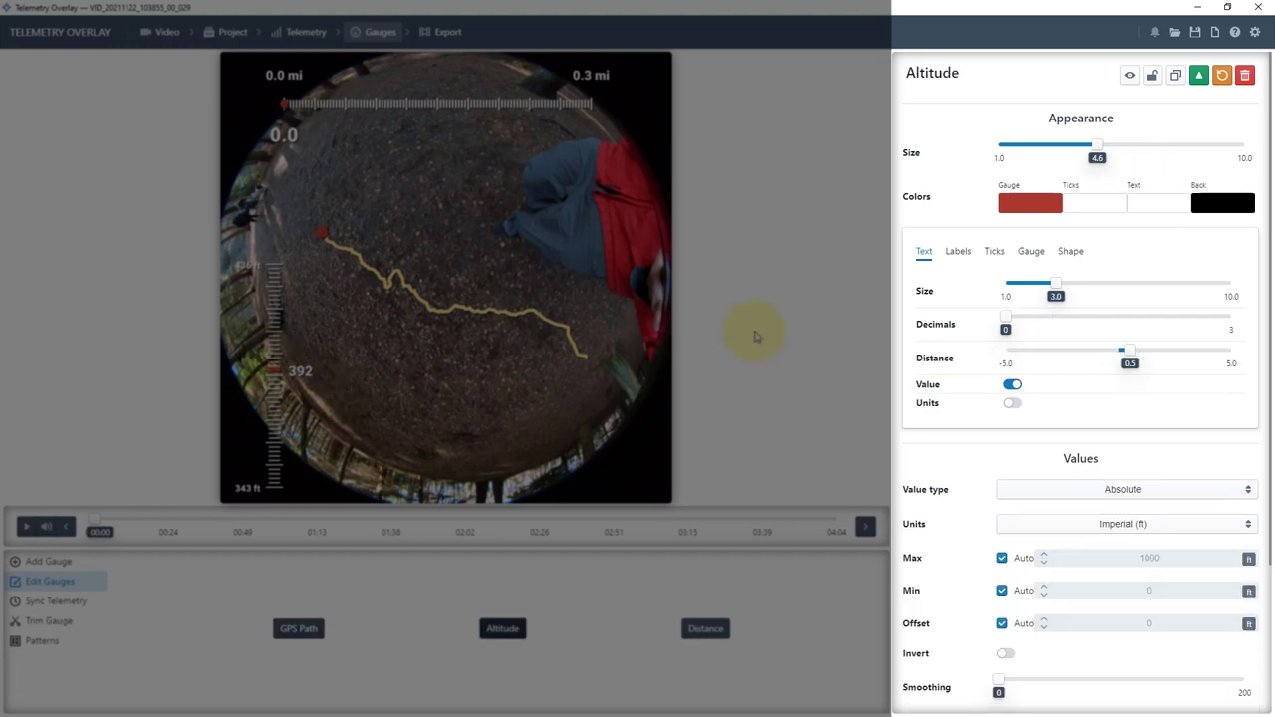
mouse_move(1076, 523)
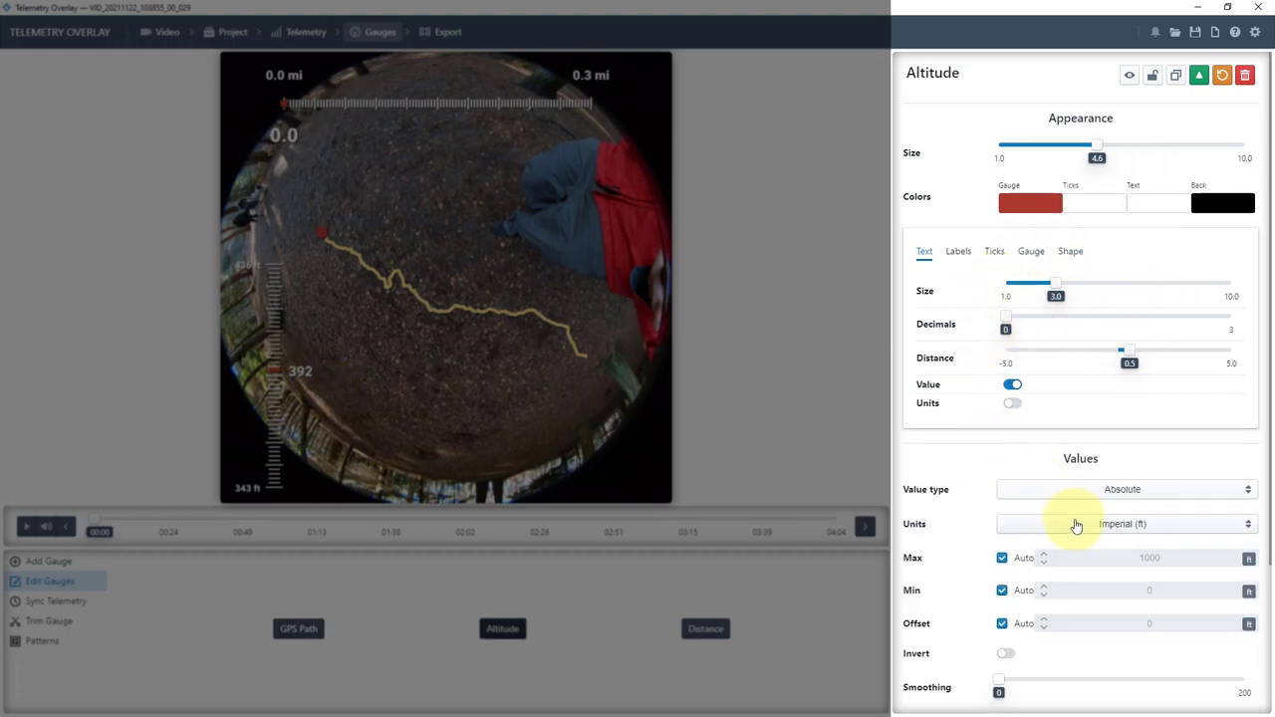
left_click(1126, 524)
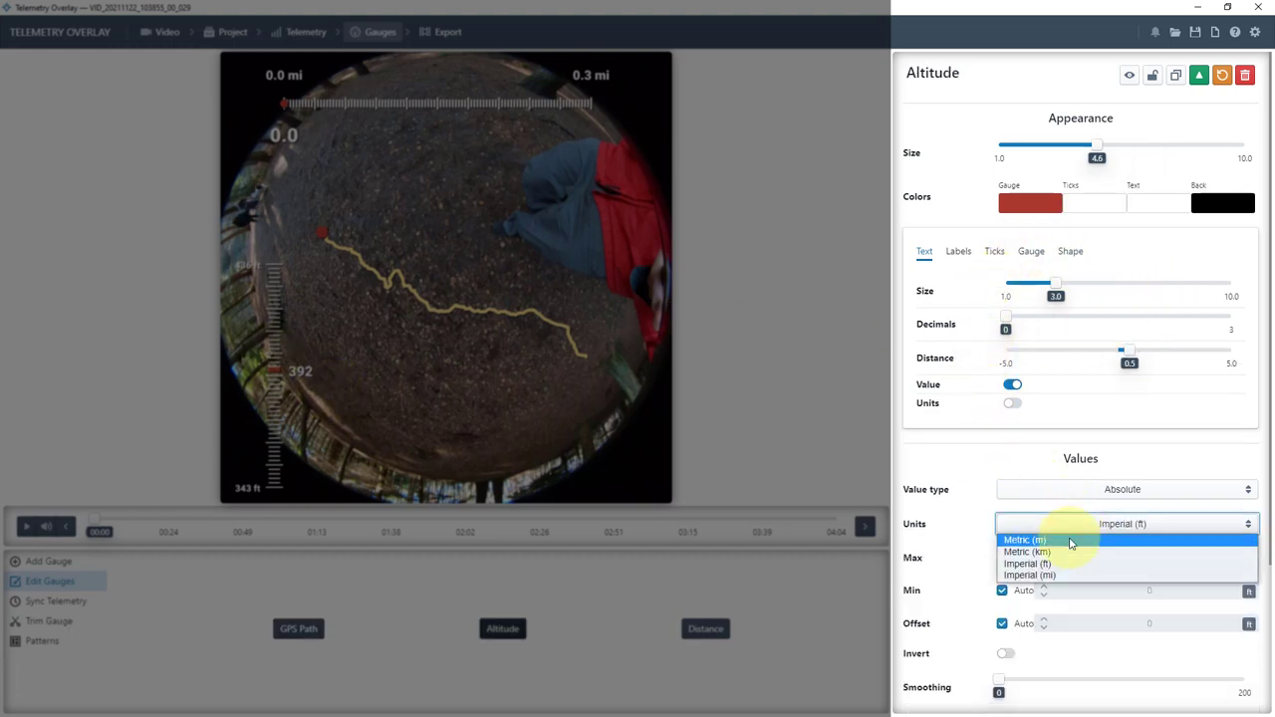
left_click(1026, 540)
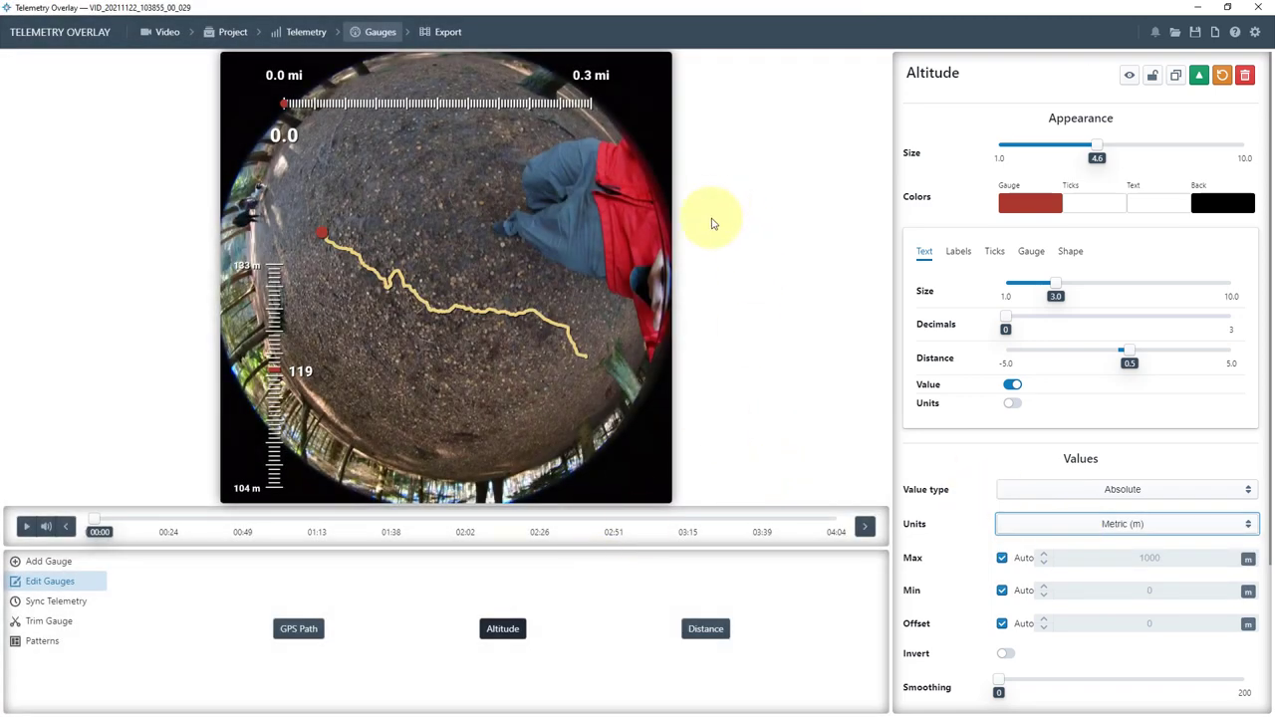
mouse_move(677, 239)
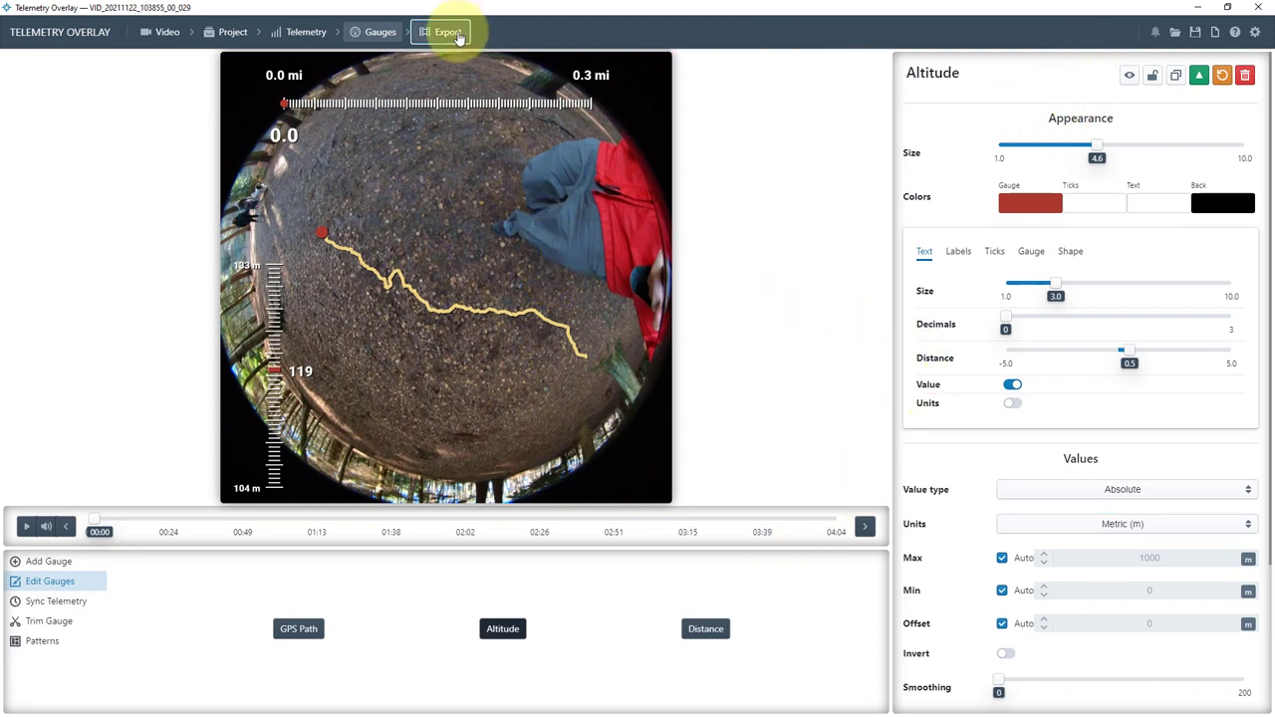
Export an MP4 with original audio off and chroma background on, overwriting the existing file.
left_click(442, 32)
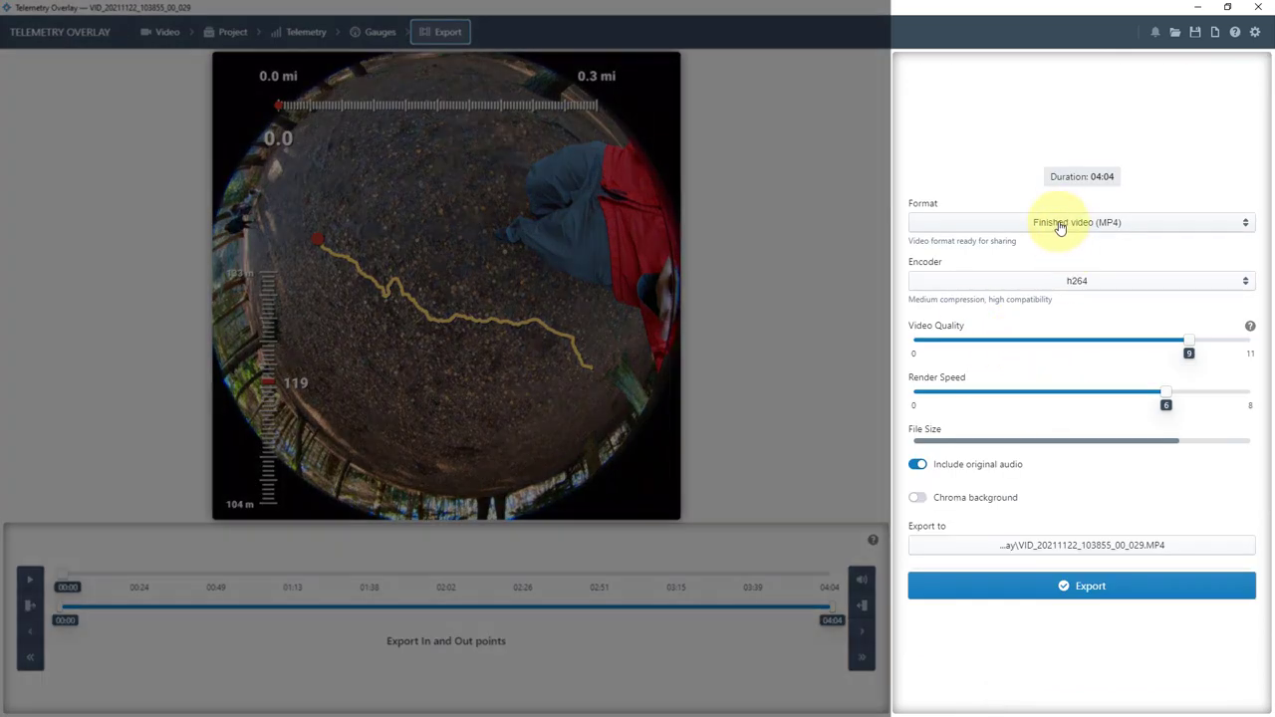
mouse_move(1051, 288)
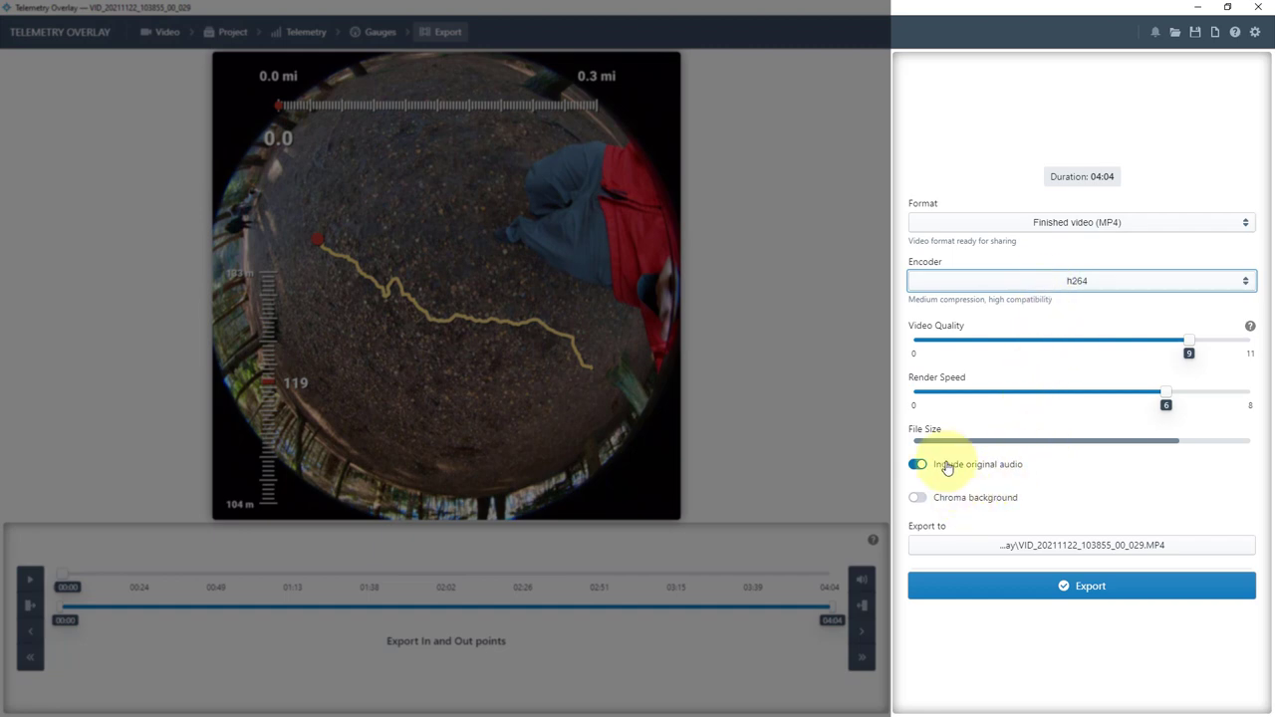
left_click(916, 464)
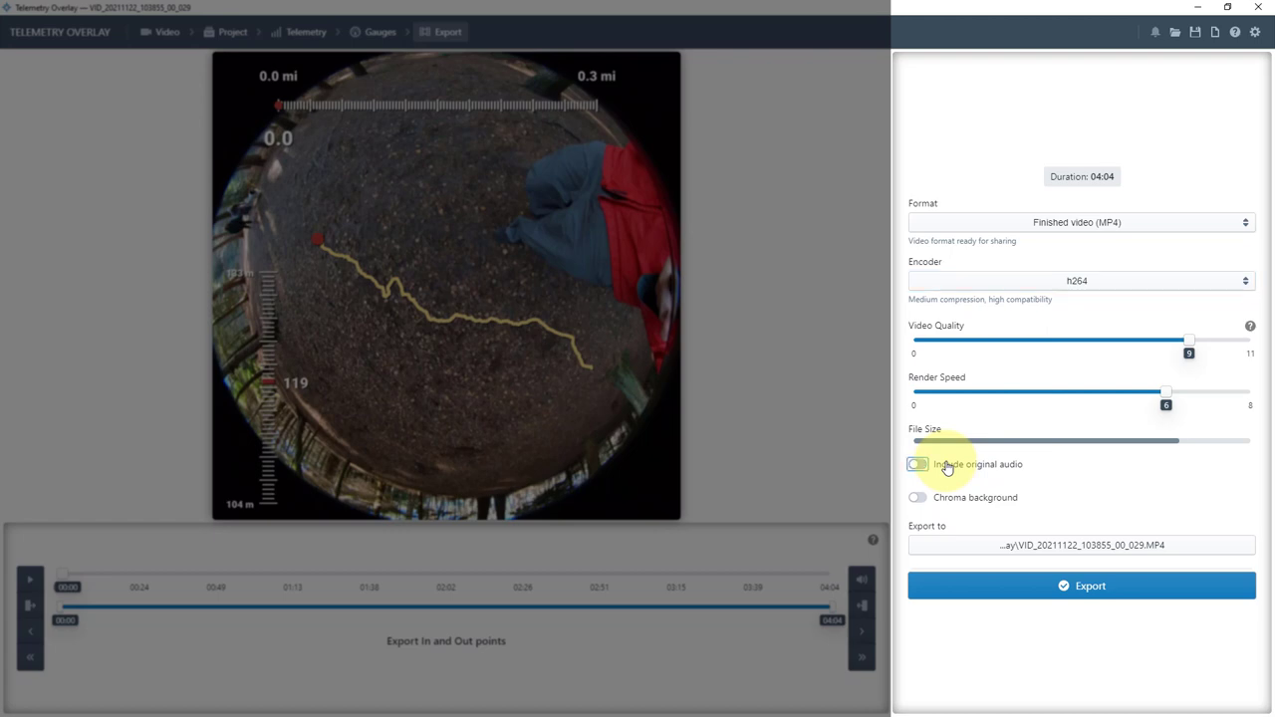
left_click(916, 498)
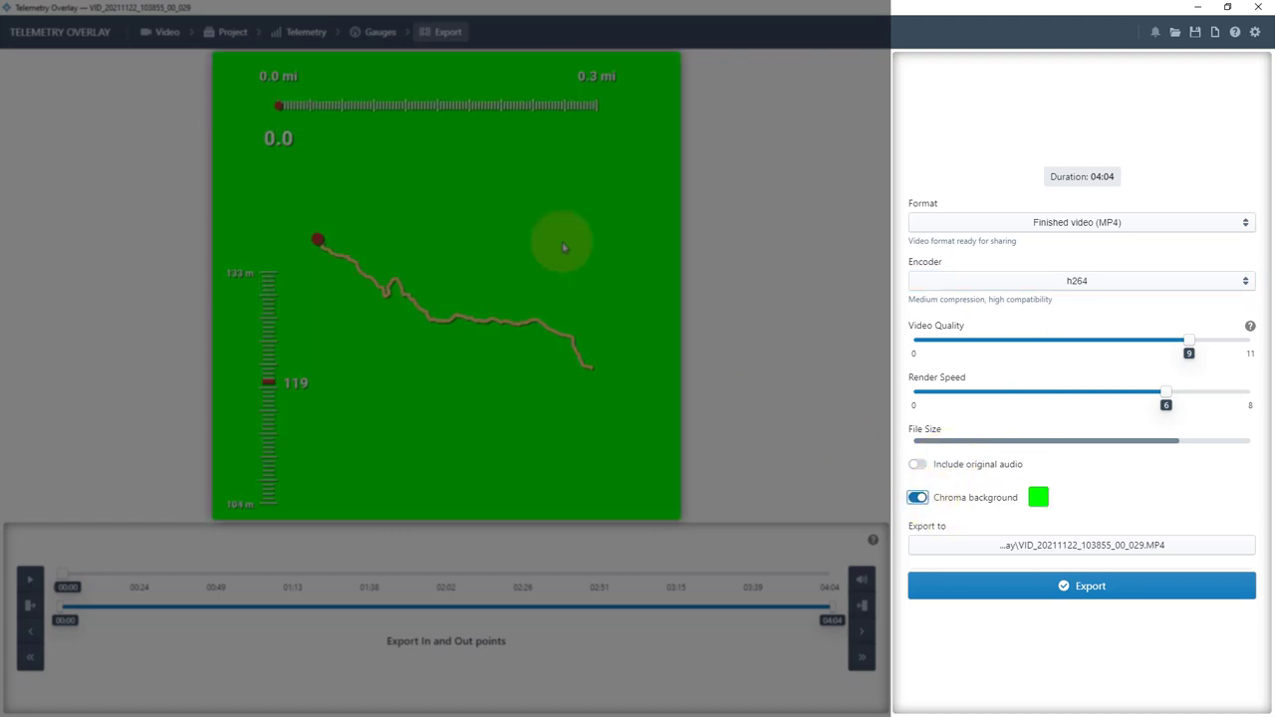
mouse_move(605, 381)
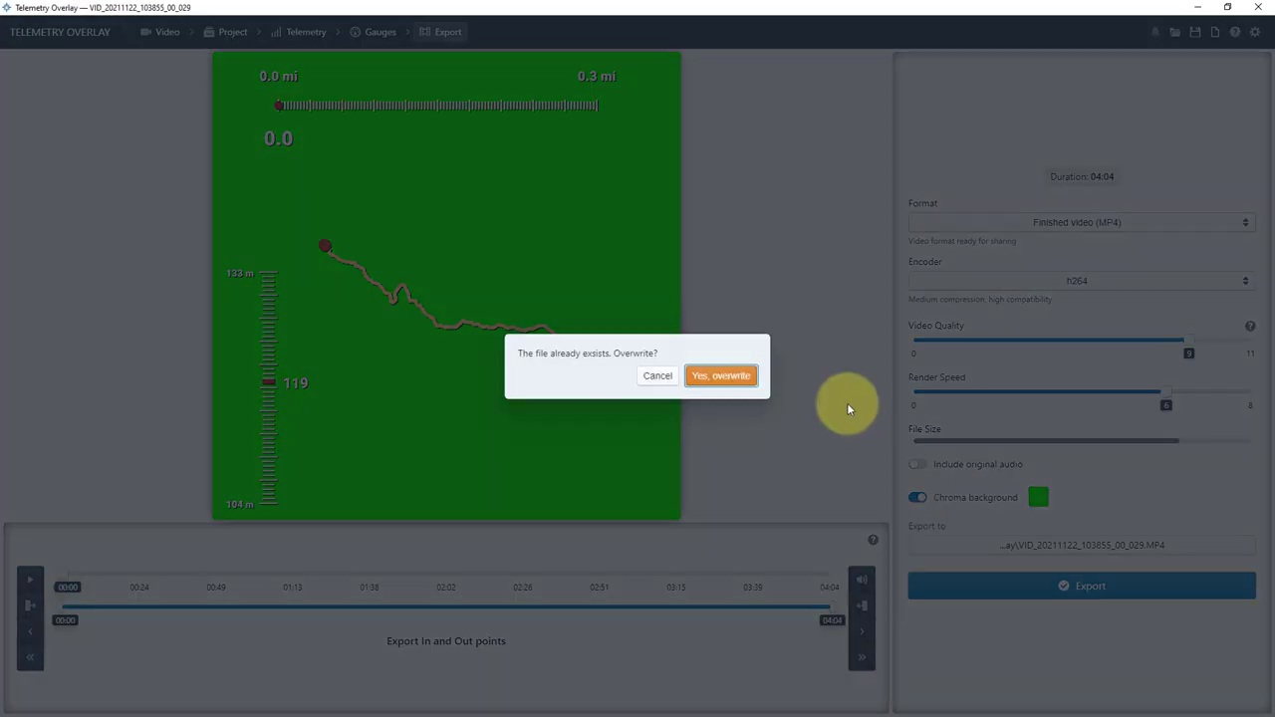
left_click(721, 375)
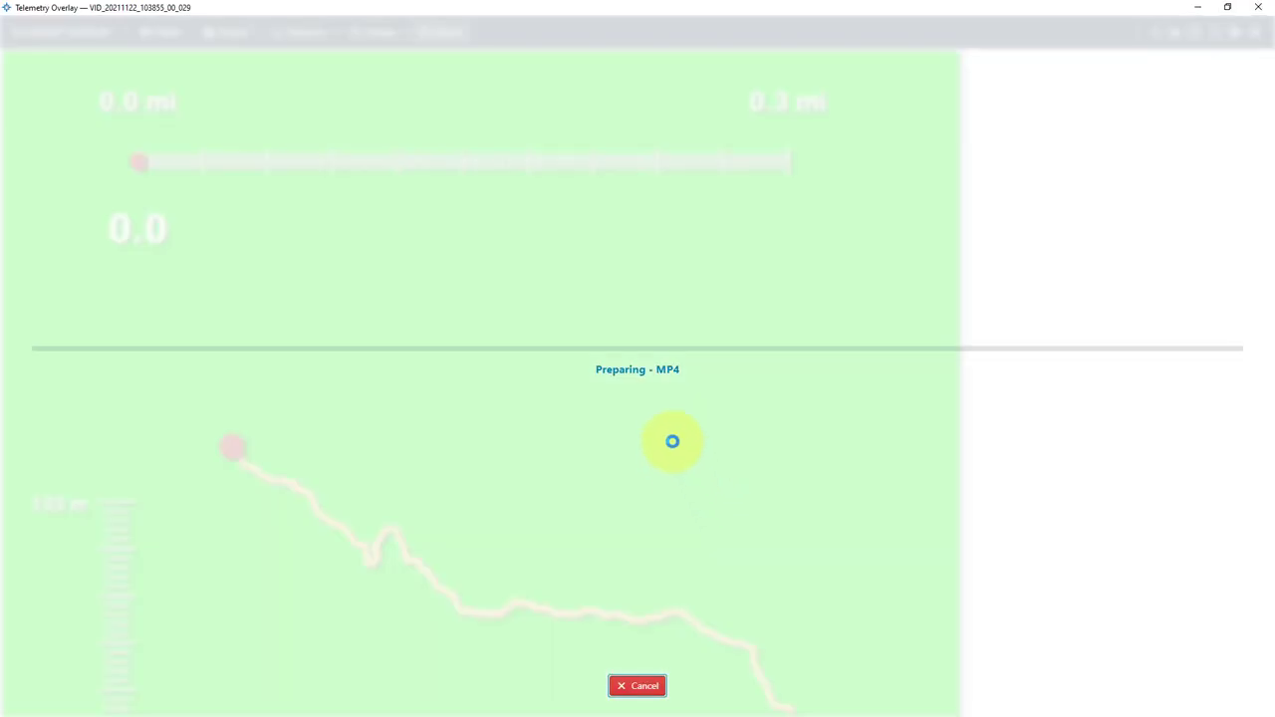